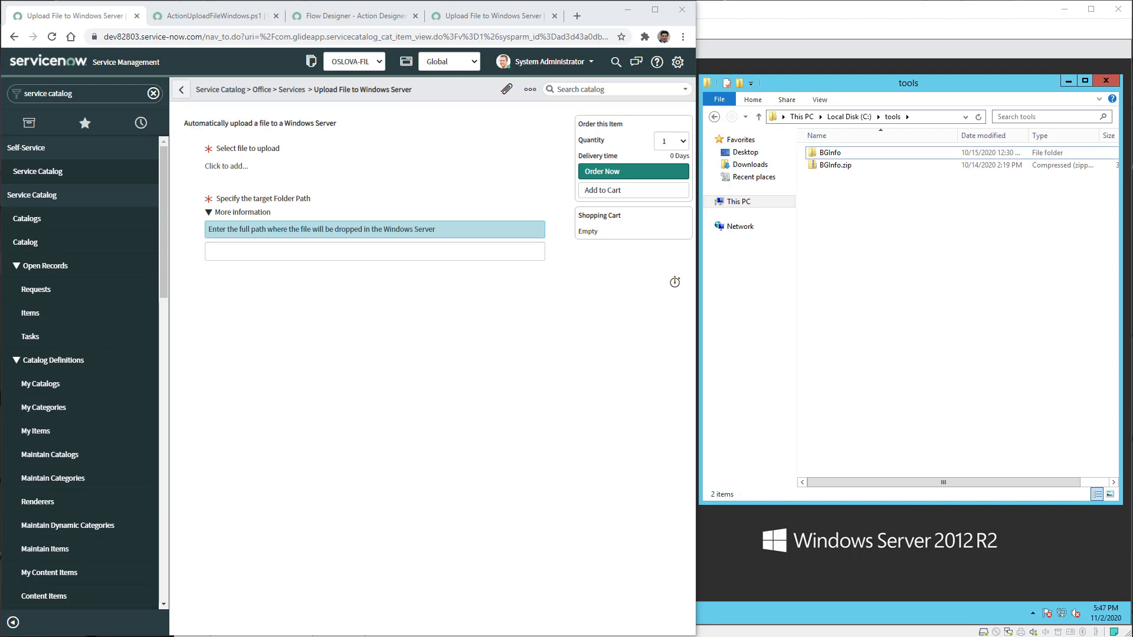
mouse_move(221, 167)
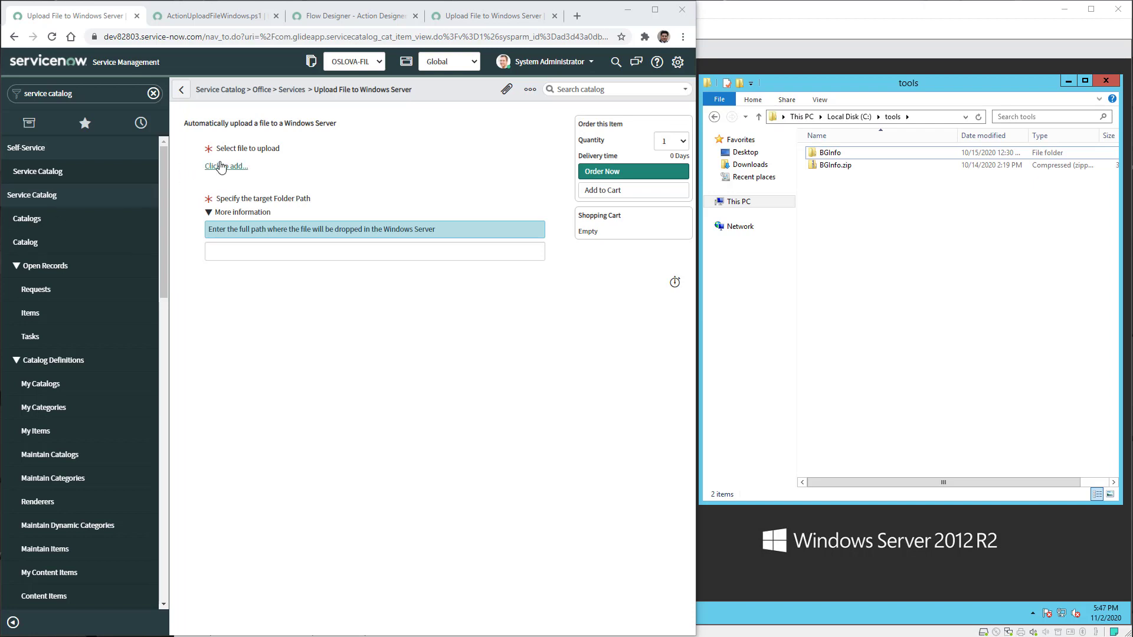
Attach Sample.zip to the upload request and enter C:\tools as the target folder.
left_click(220, 167)
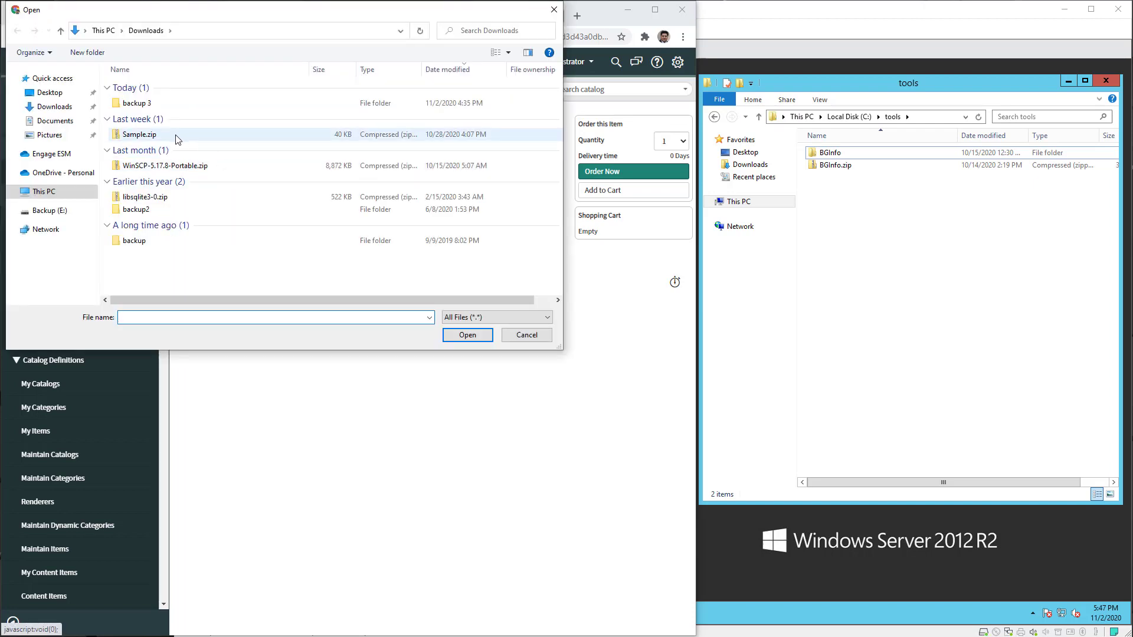
left_click(467, 334)
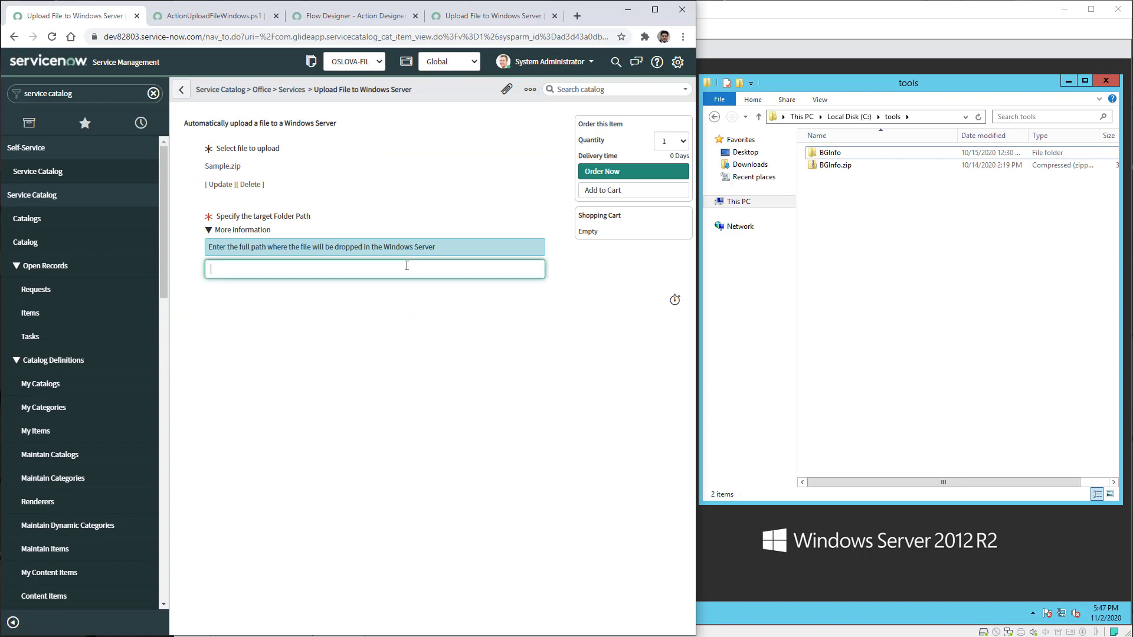
type("C:\\tools")
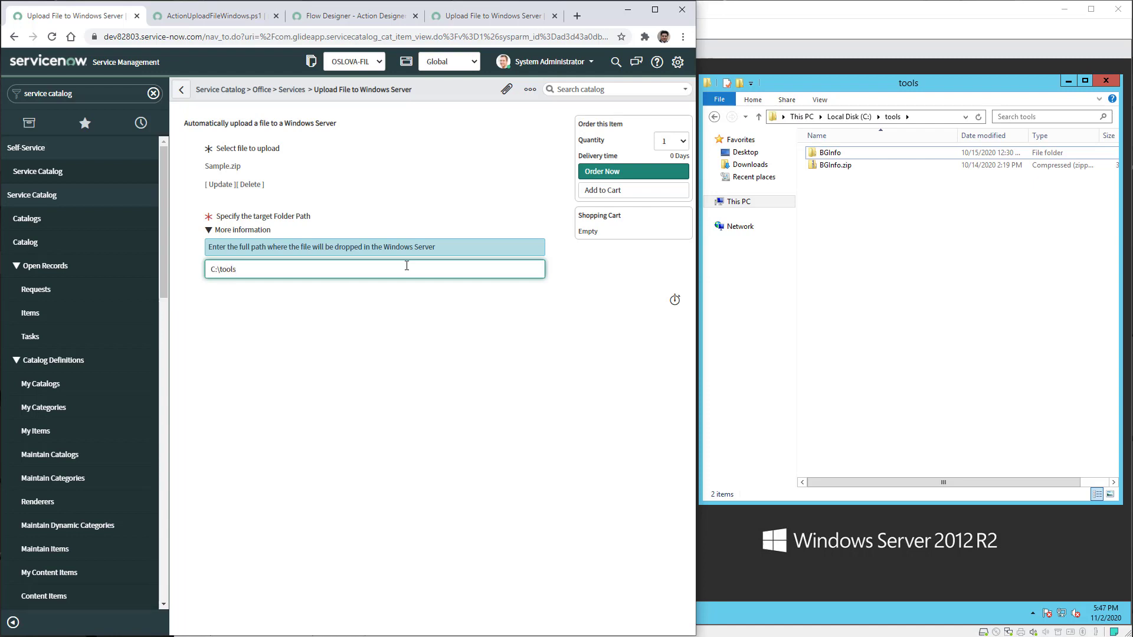
mouse_move(628, 171)
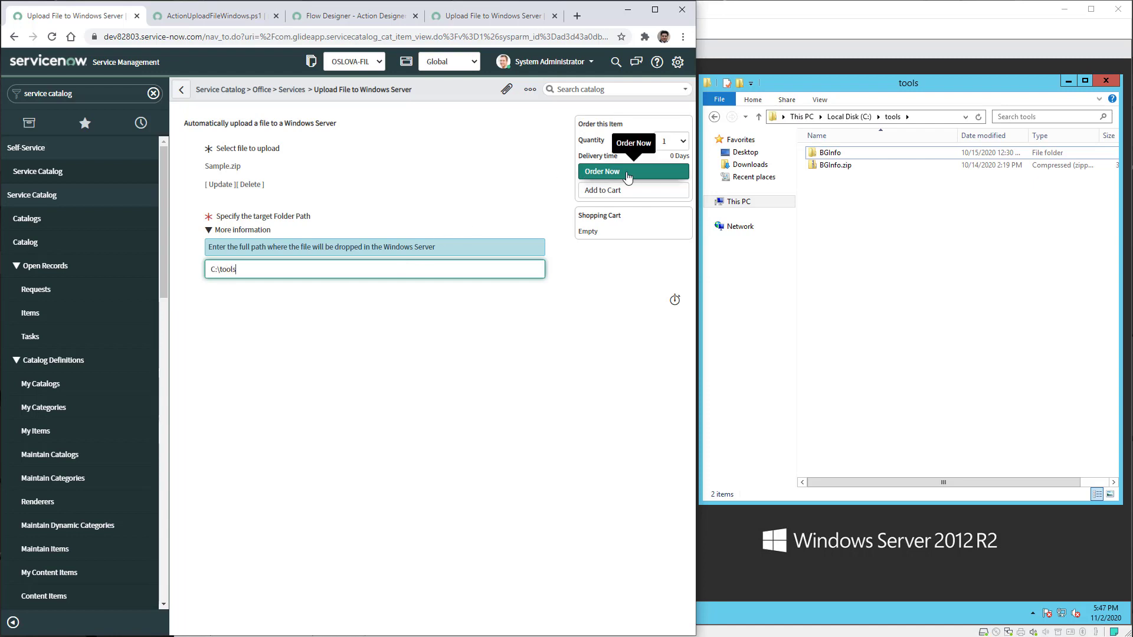
Order the request and check RITM0010018's activities for 'File loaded successfully!'.
left_click(602, 171)
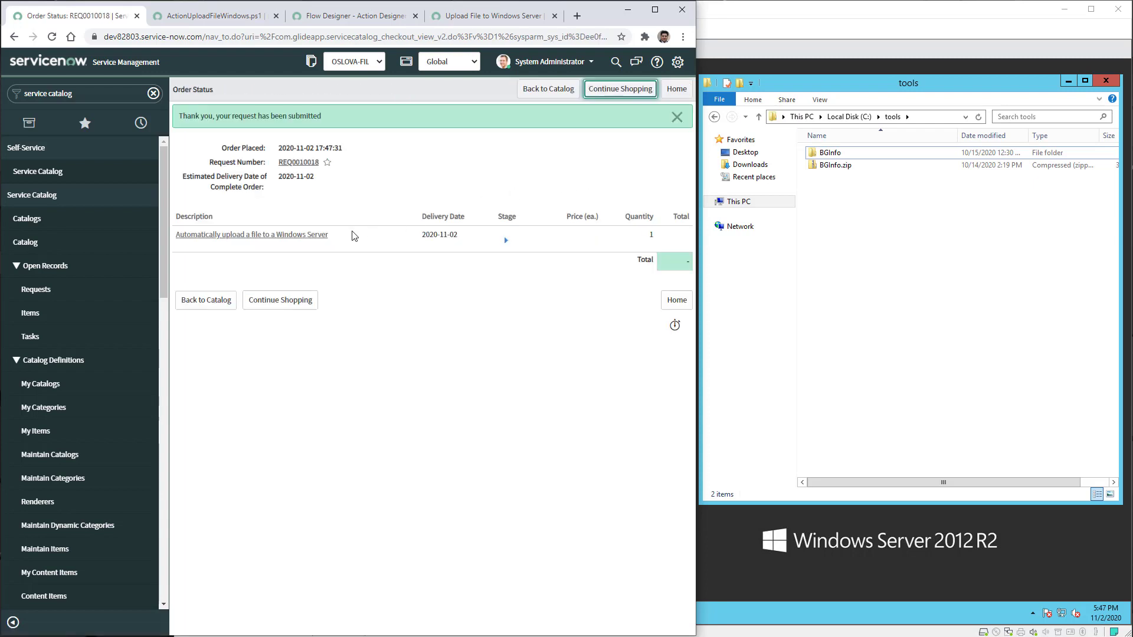
left_click(251, 235)
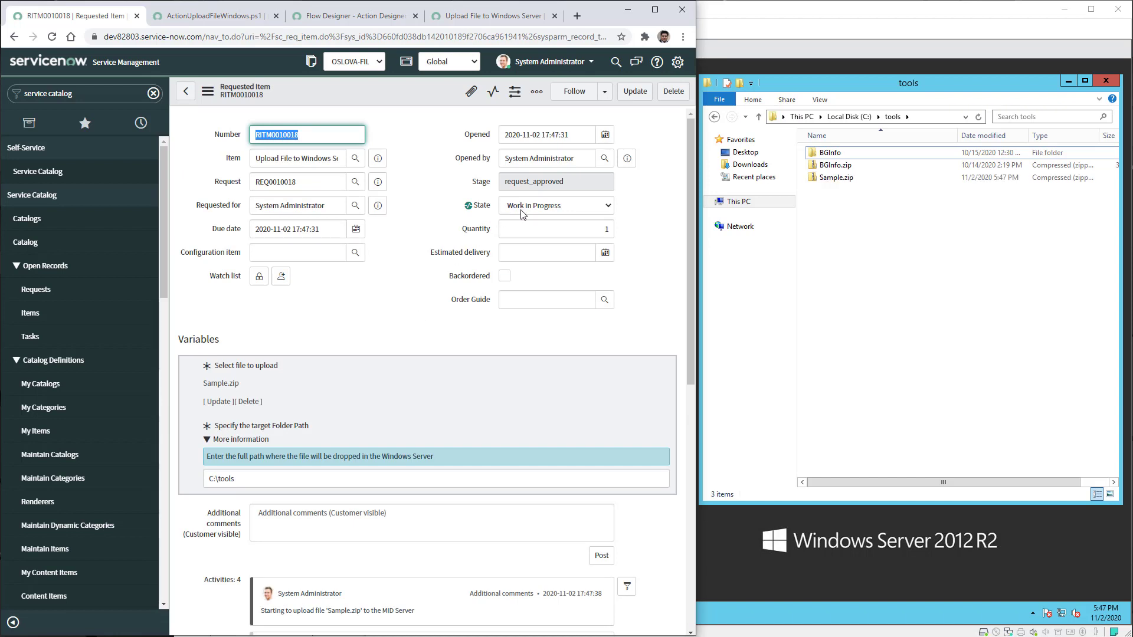
scroll("down", 3)
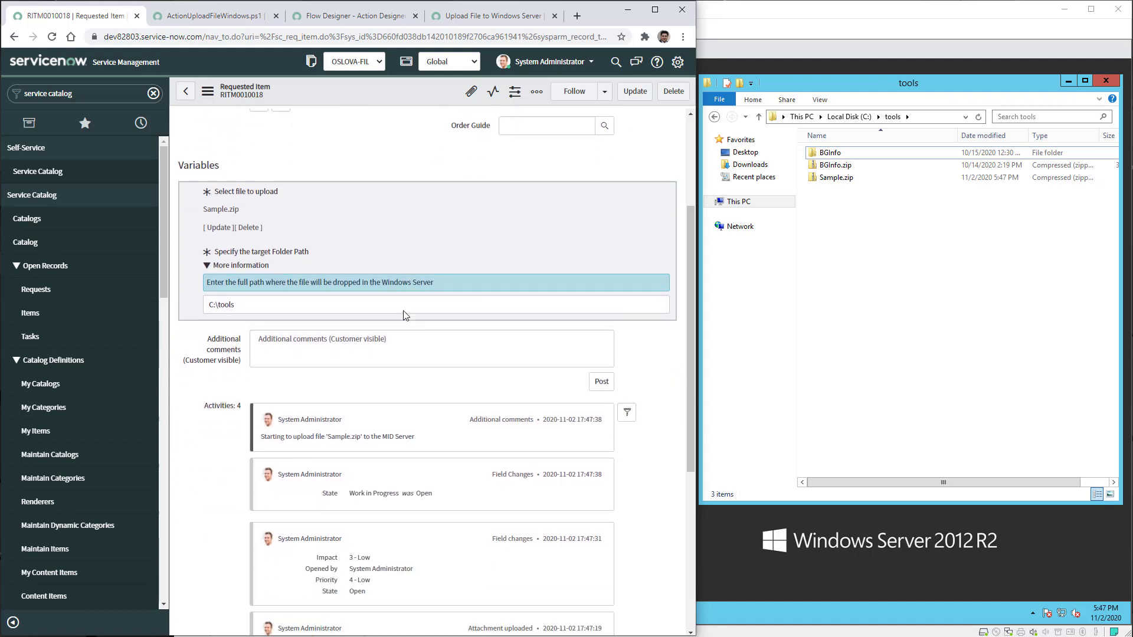
scroll("down", 3)
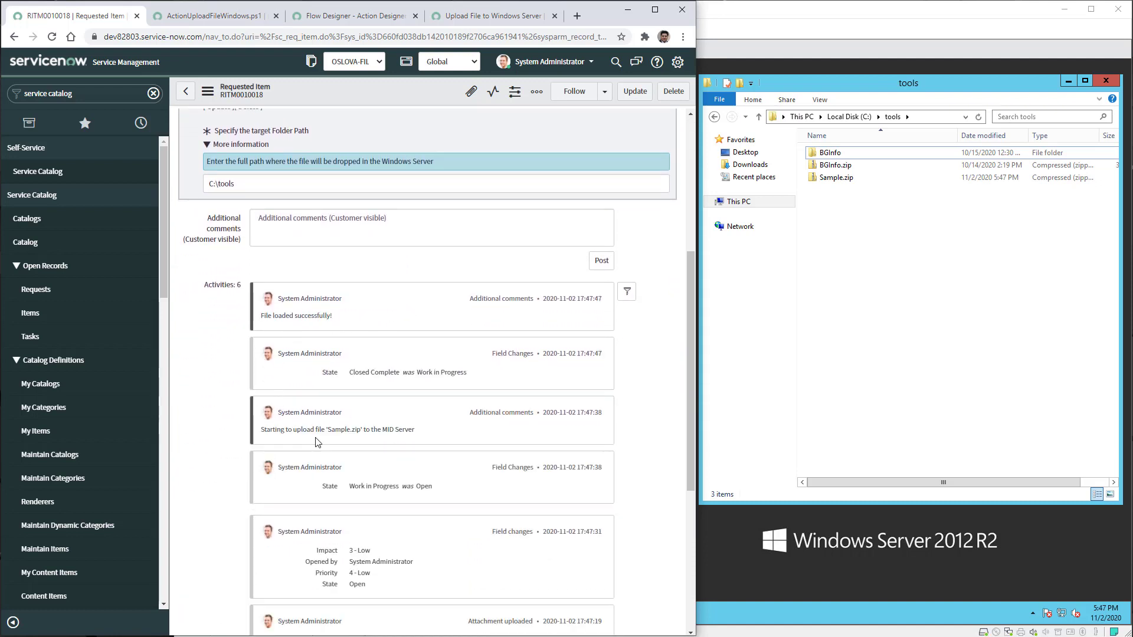
mouse_move(396, 441)
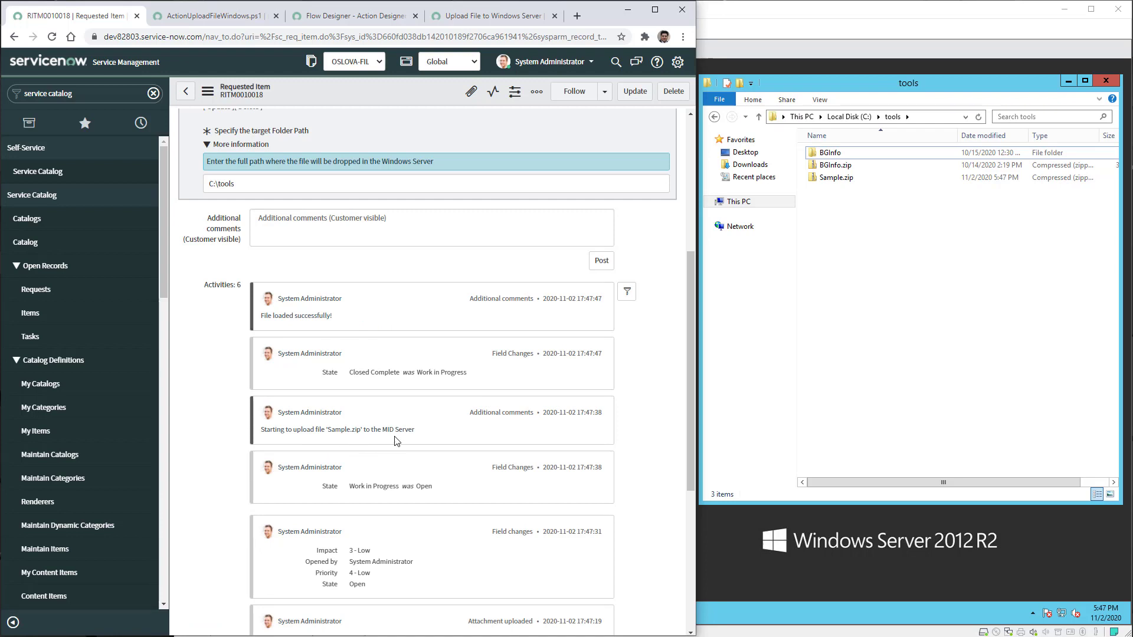
mouse_move(367, 327)
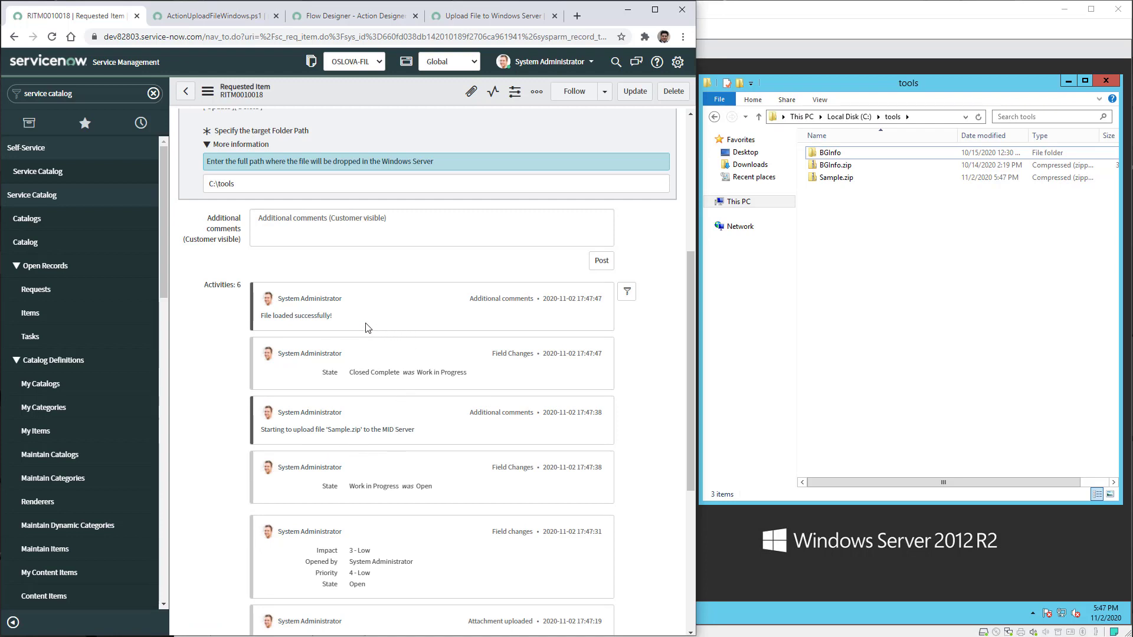
mouse_move(358, 319)
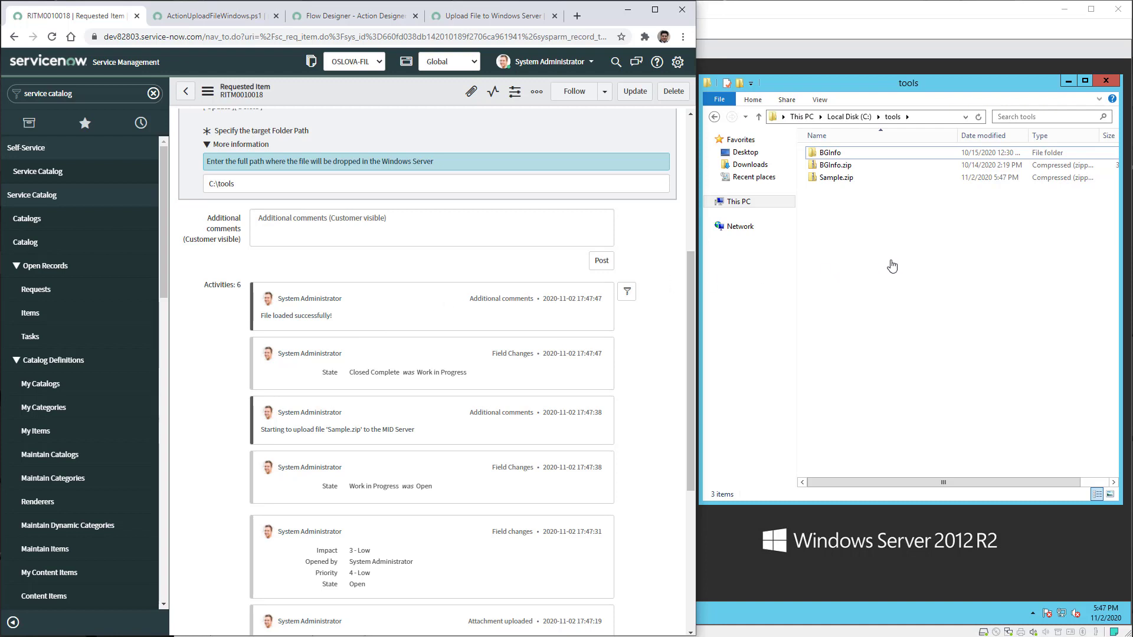
mouse_move(843, 187)
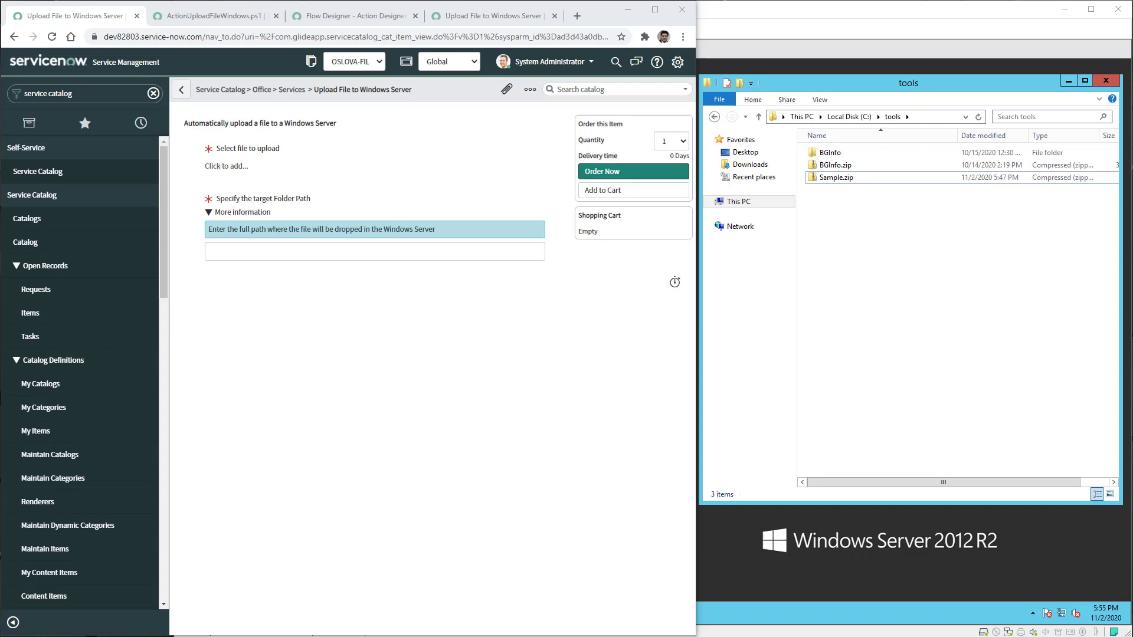
mouse_move(258, 184)
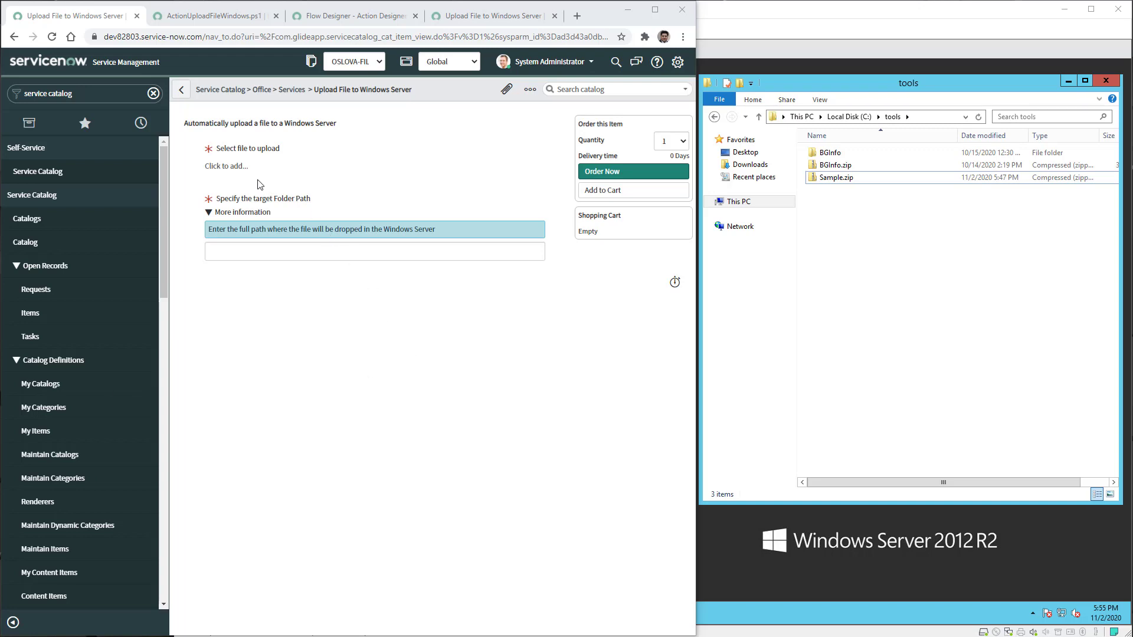
Attach WinSCP-5.17.8-Portable.zip from Downloads and set the folder path to C:\tools.
left_click(225, 165)
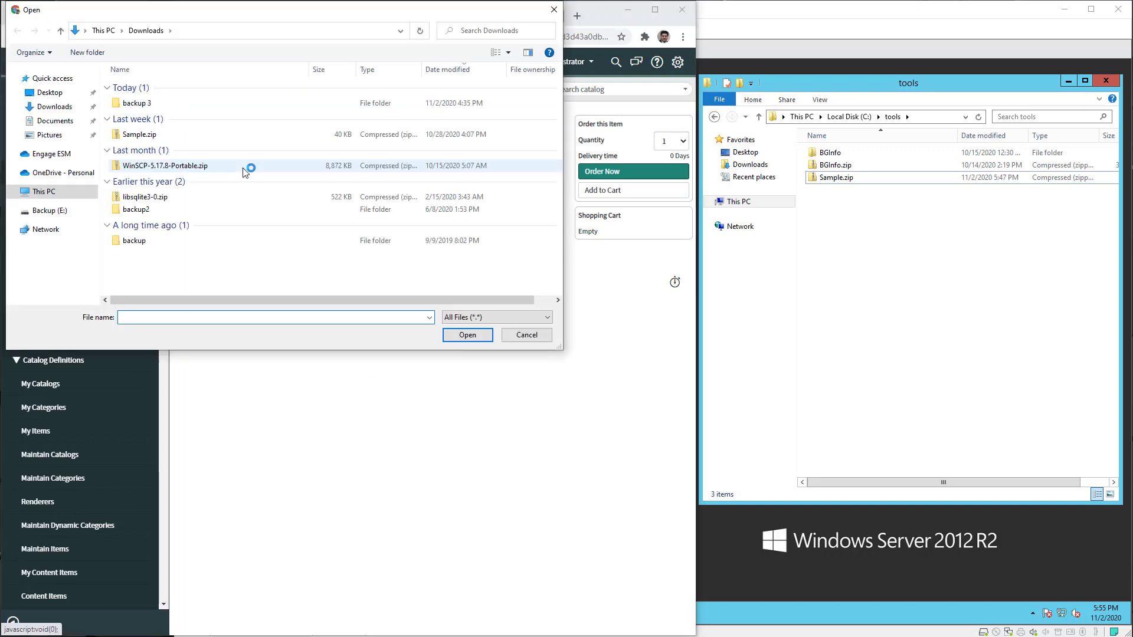
left_click(165, 166)
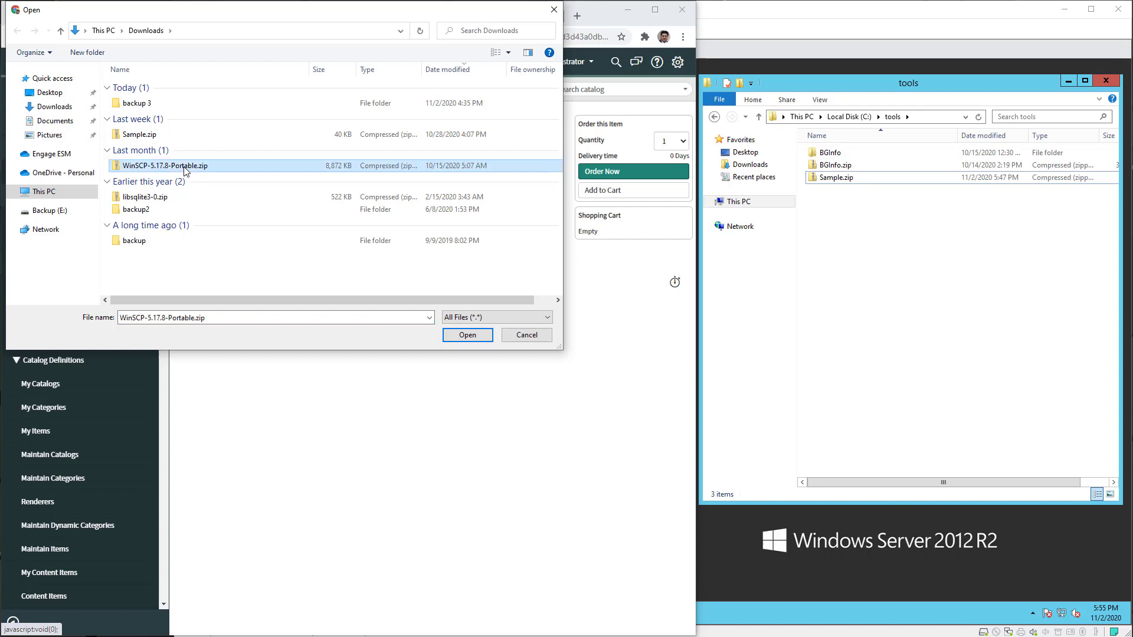
left_click(467, 334)
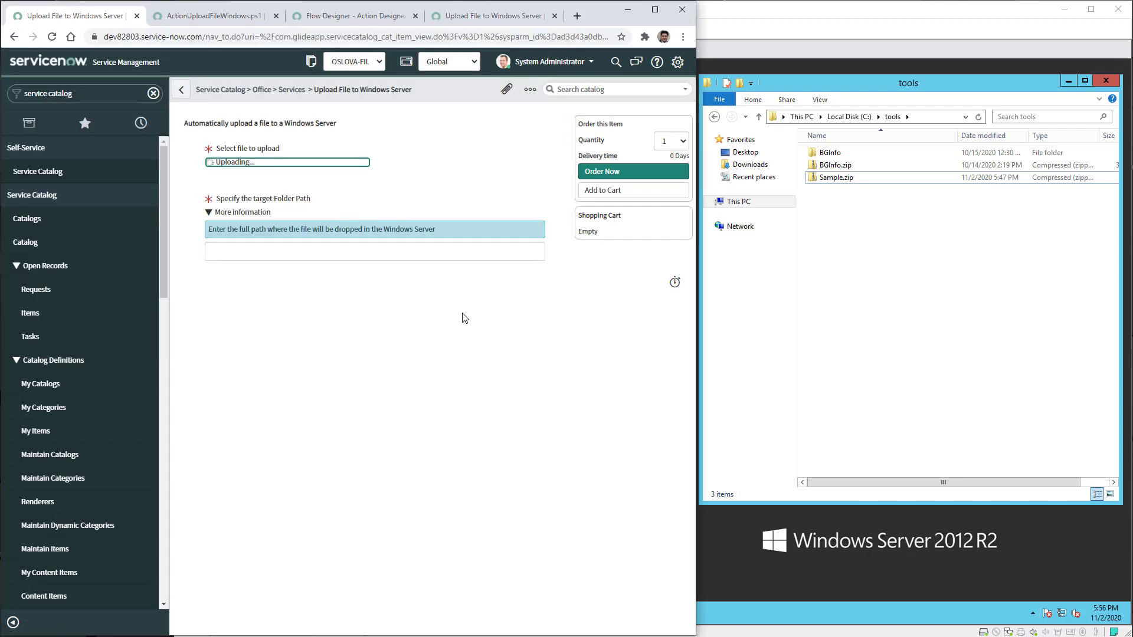
left_click(374, 252)
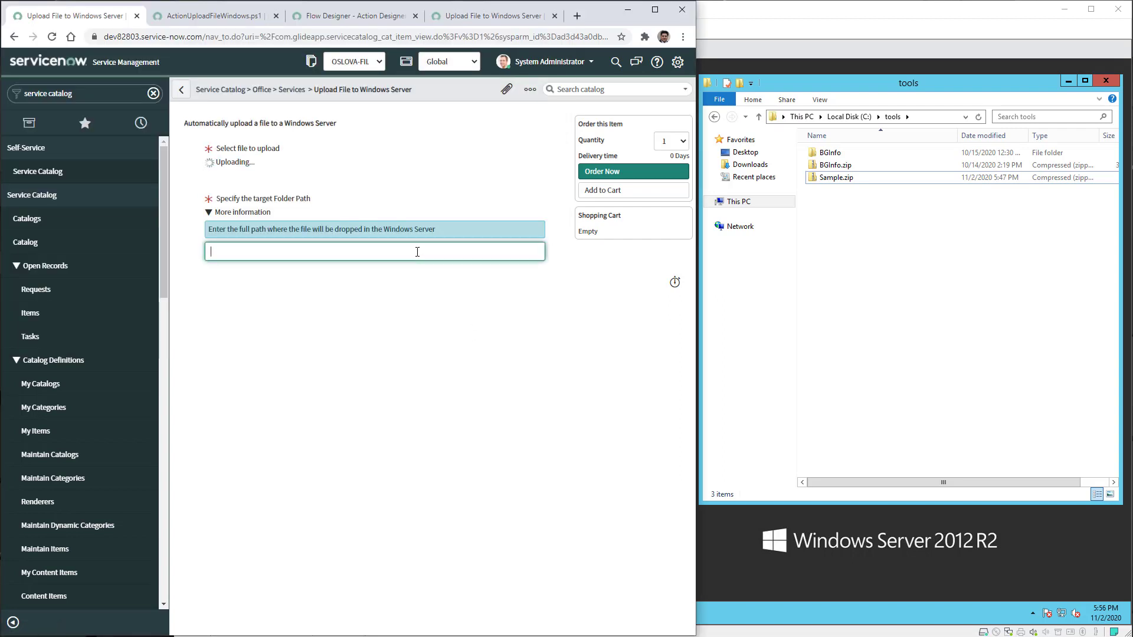
type("C:\\")
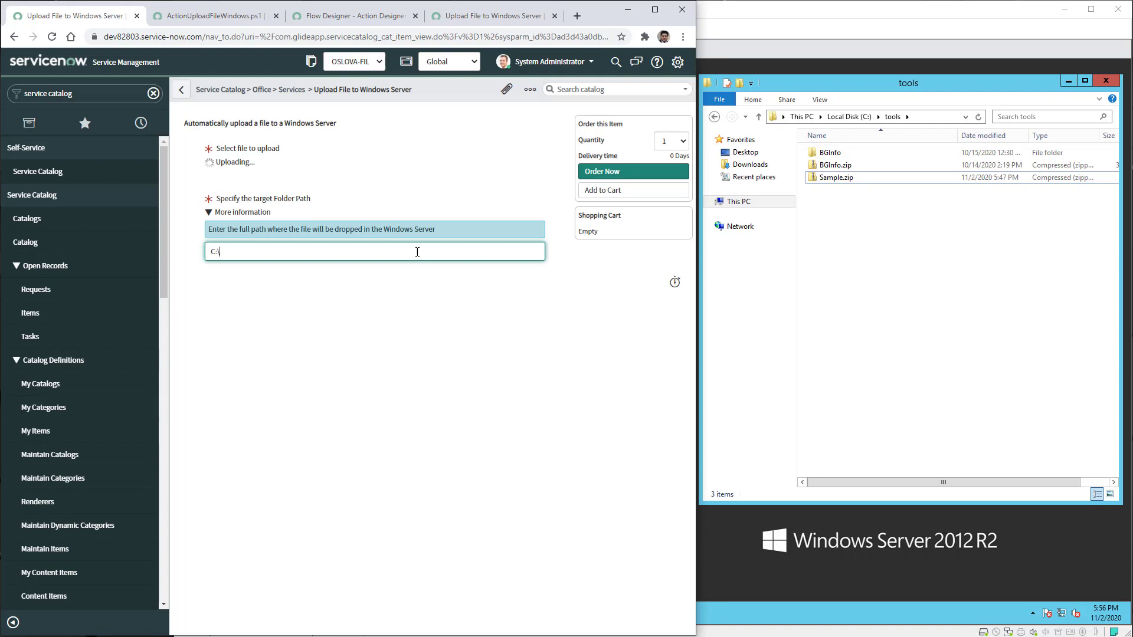
type("tools")
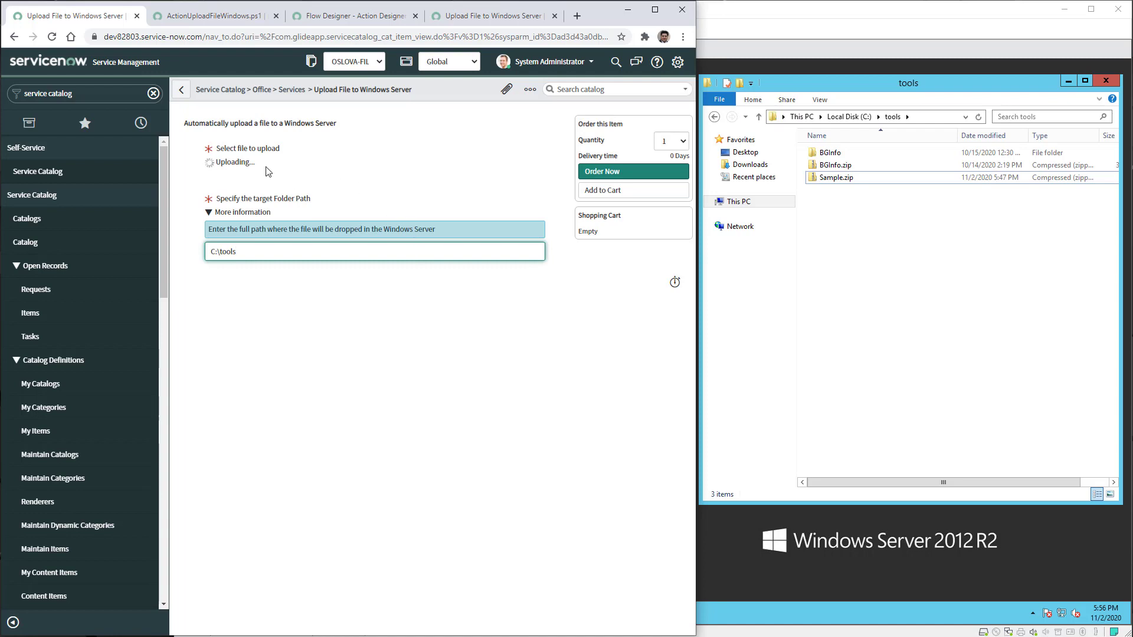
mouse_move(486, 155)
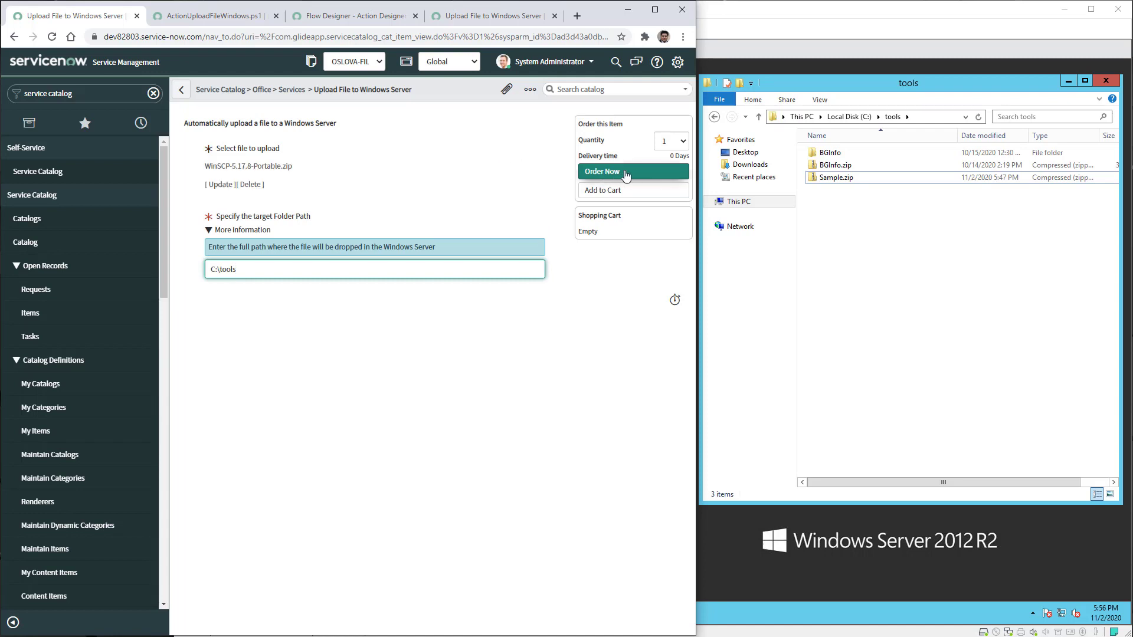
Submit the WinSCP request REQ0010021 and review RITM0010021's activity log.
left_click(632, 171)
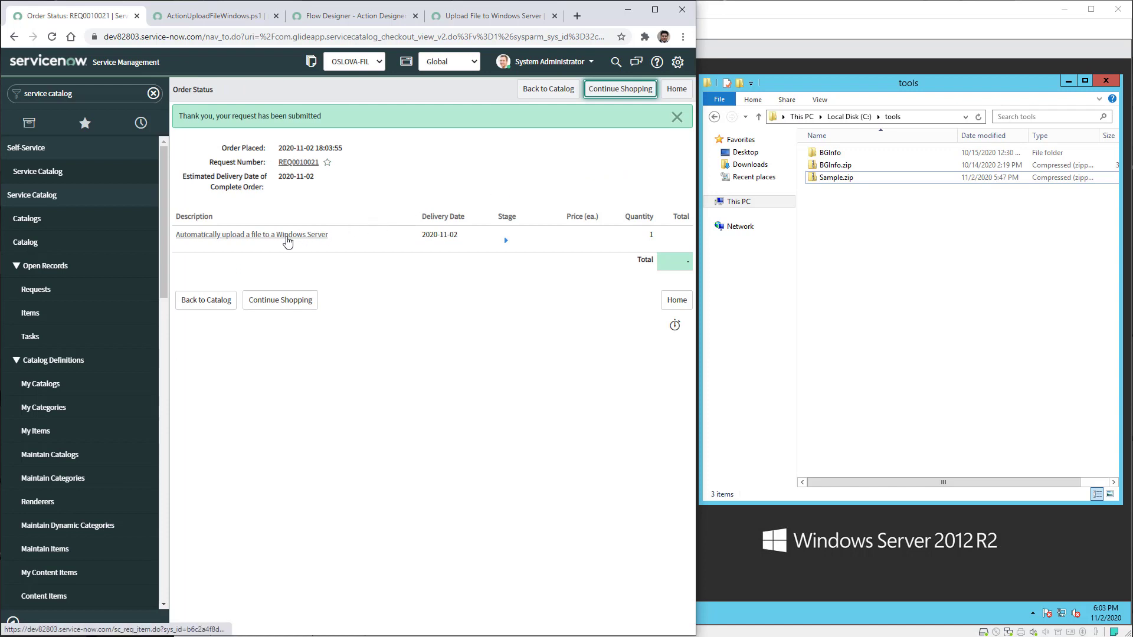
left_click(251, 234)
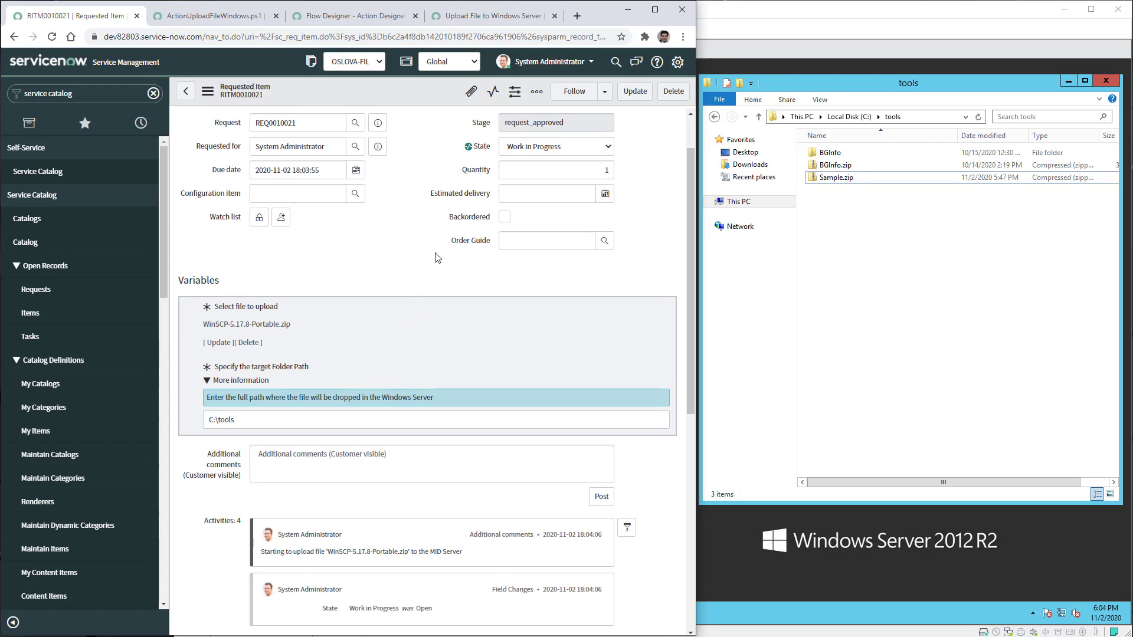
mouse_move(511, 154)
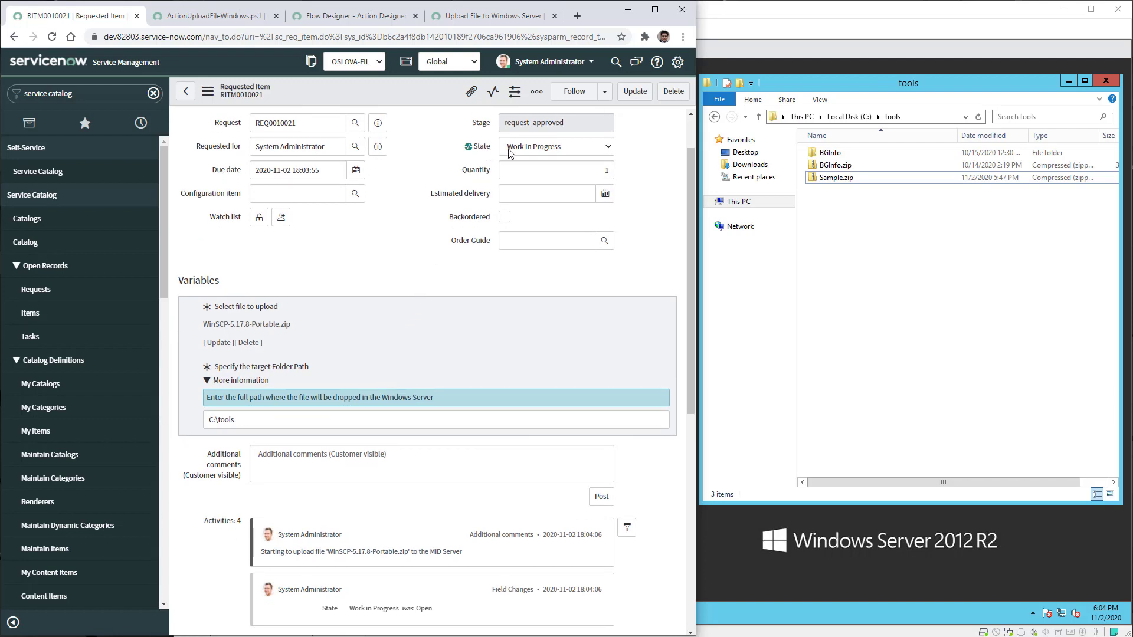
mouse_move(415, 260)
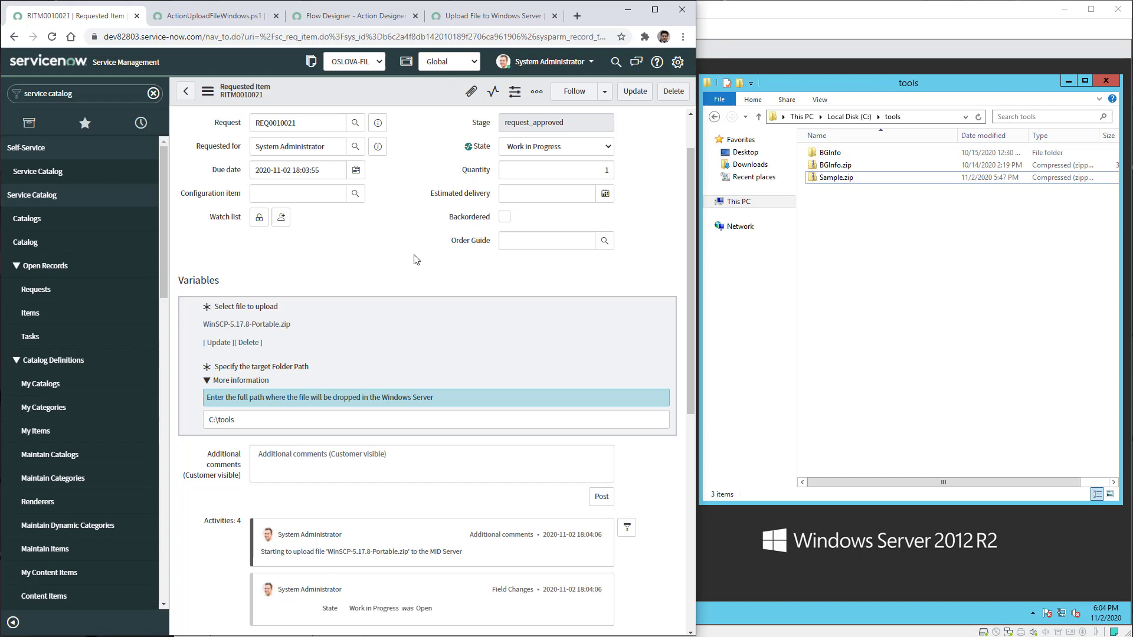
scroll("down", 3)
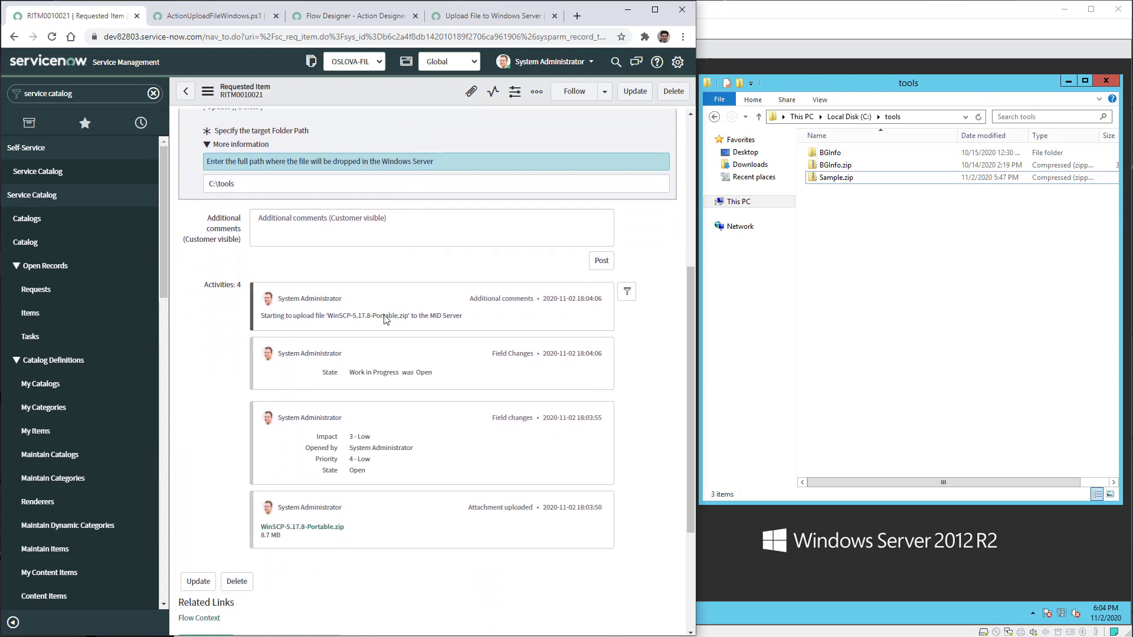
mouse_move(367, 324)
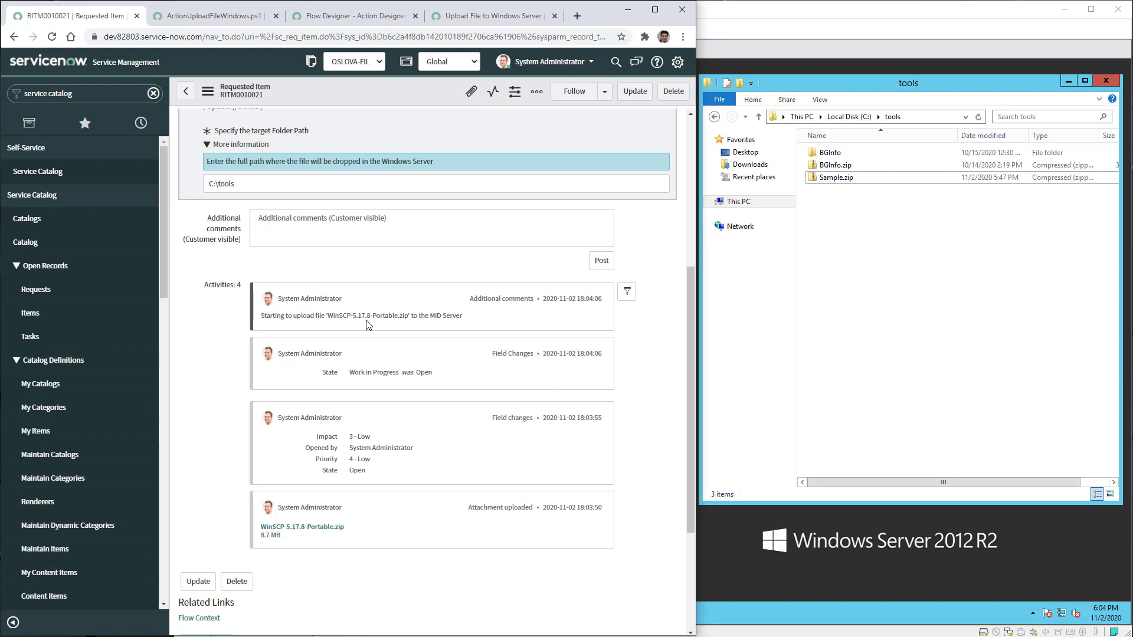
mouse_move(462, 321)
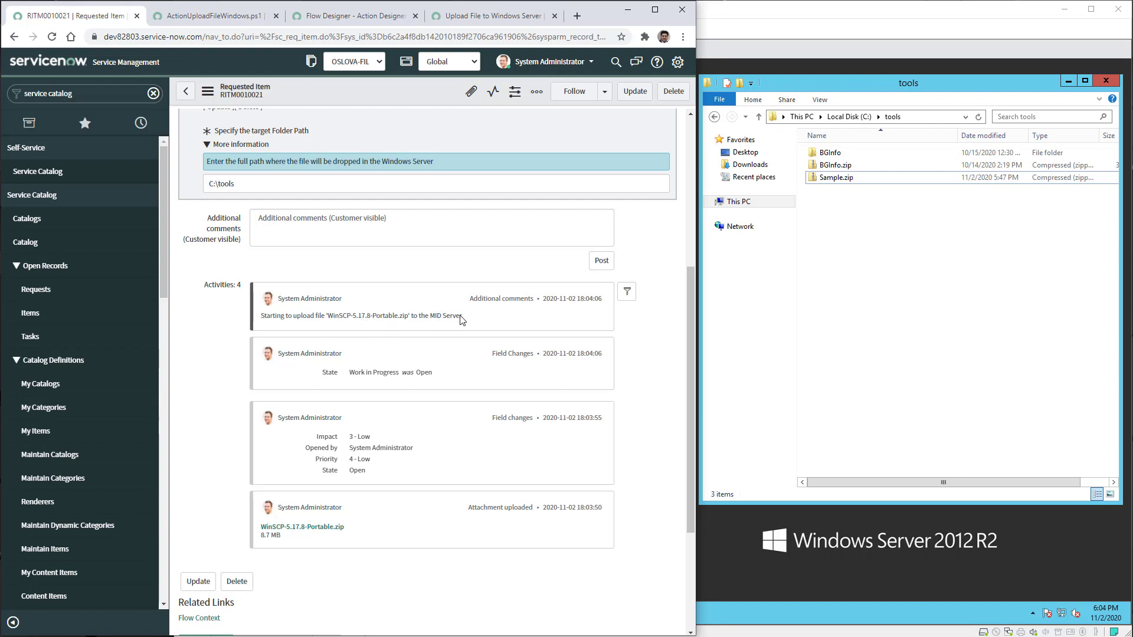
mouse_move(643, 333)
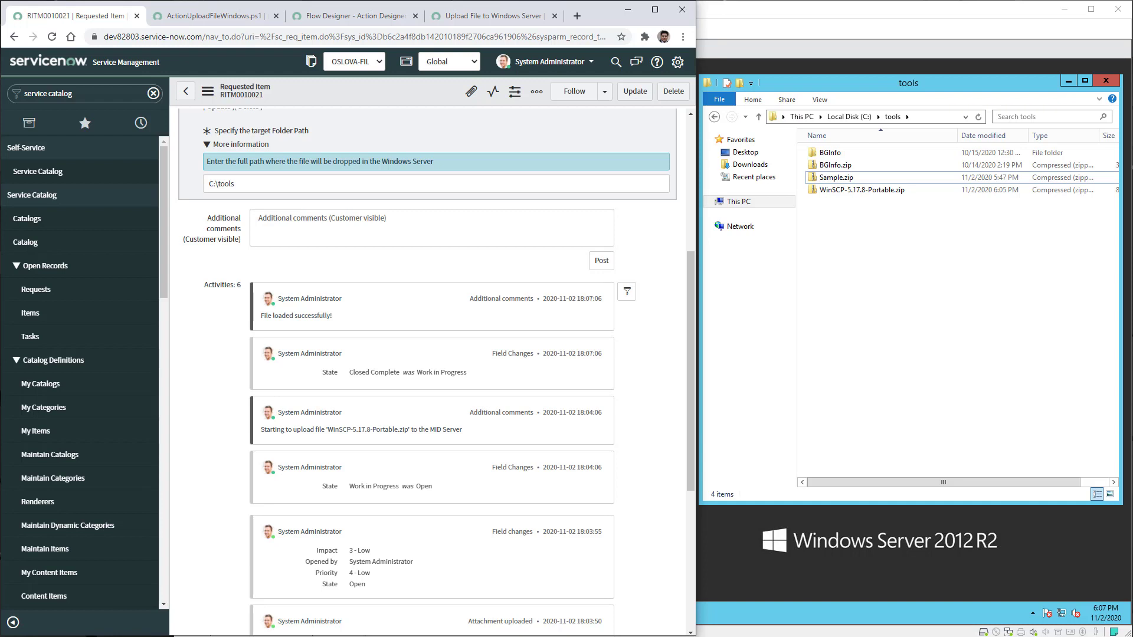
mouse_move(30, 334)
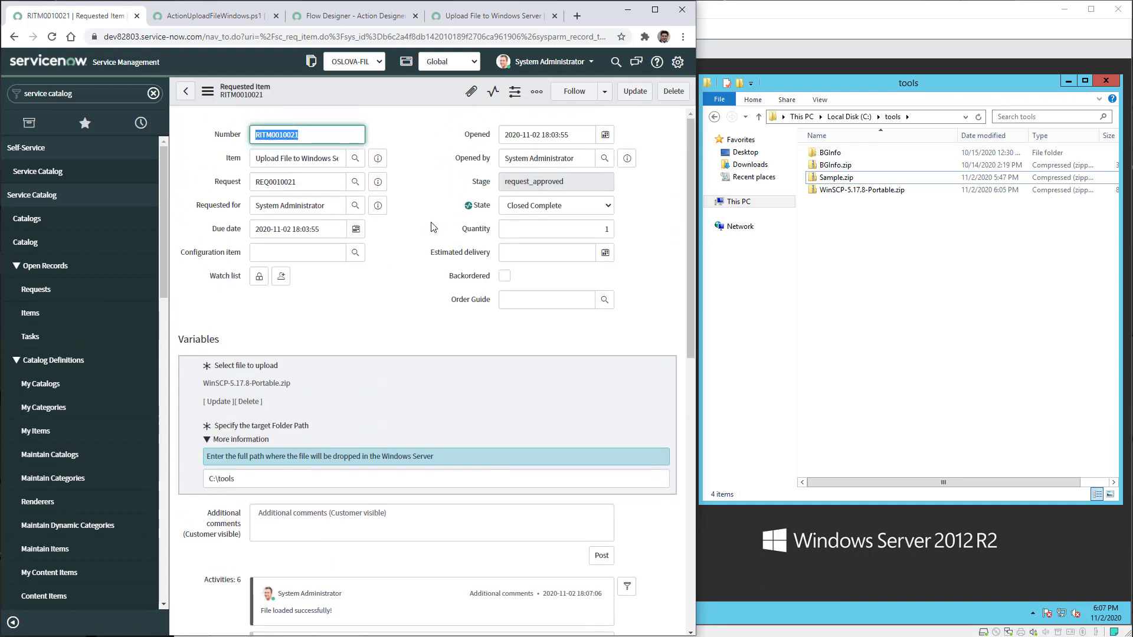
mouse_move(505, 212)
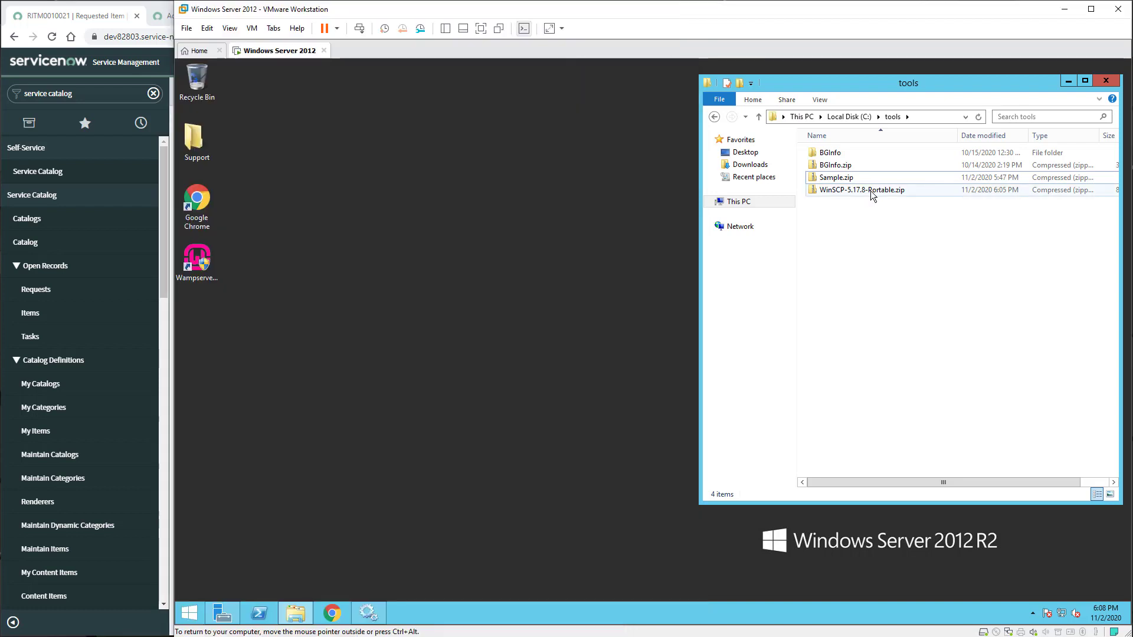
Extract WinSCP-5.17.8-Portable.zip in C:\tools, then open and close its license.txt.
right_click(860, 189)
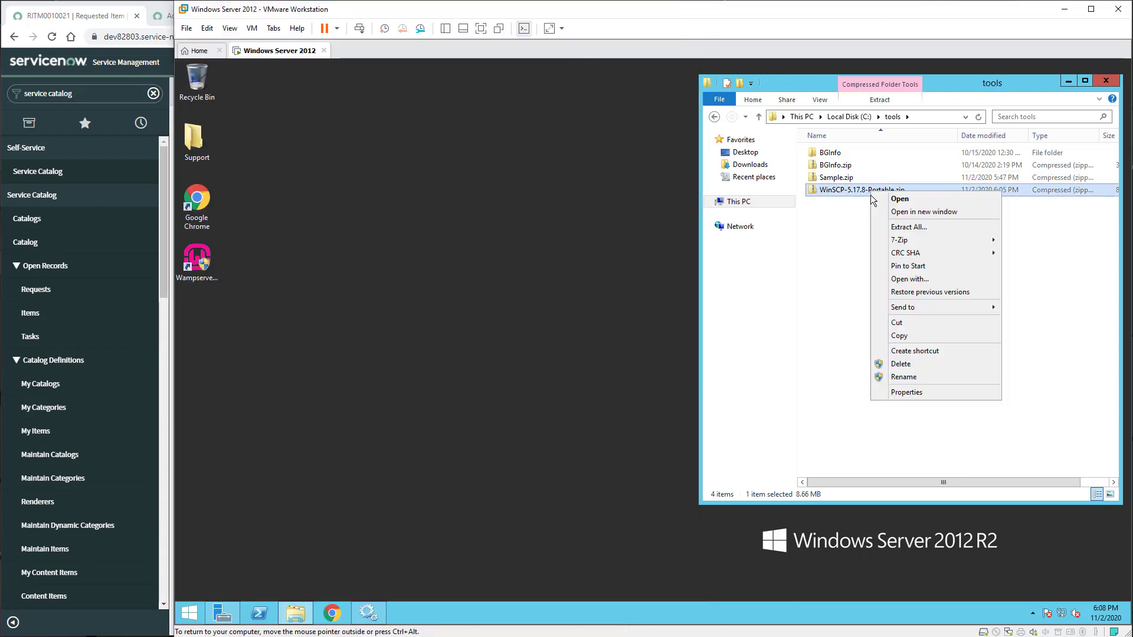
mouse_move(904, 239)
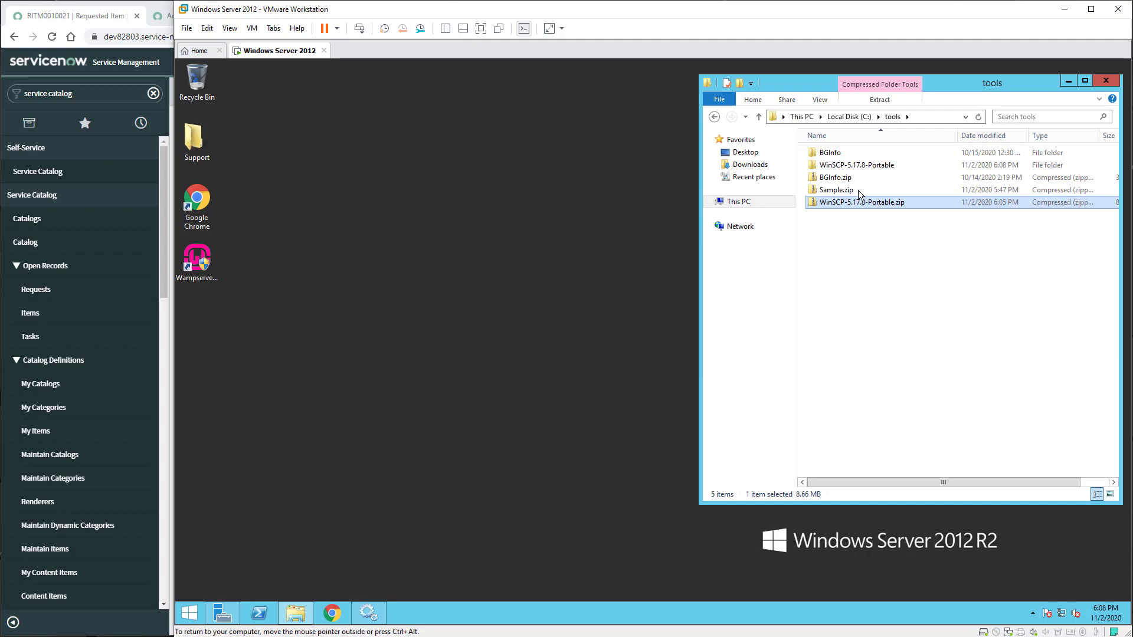
double_click(856, 164)
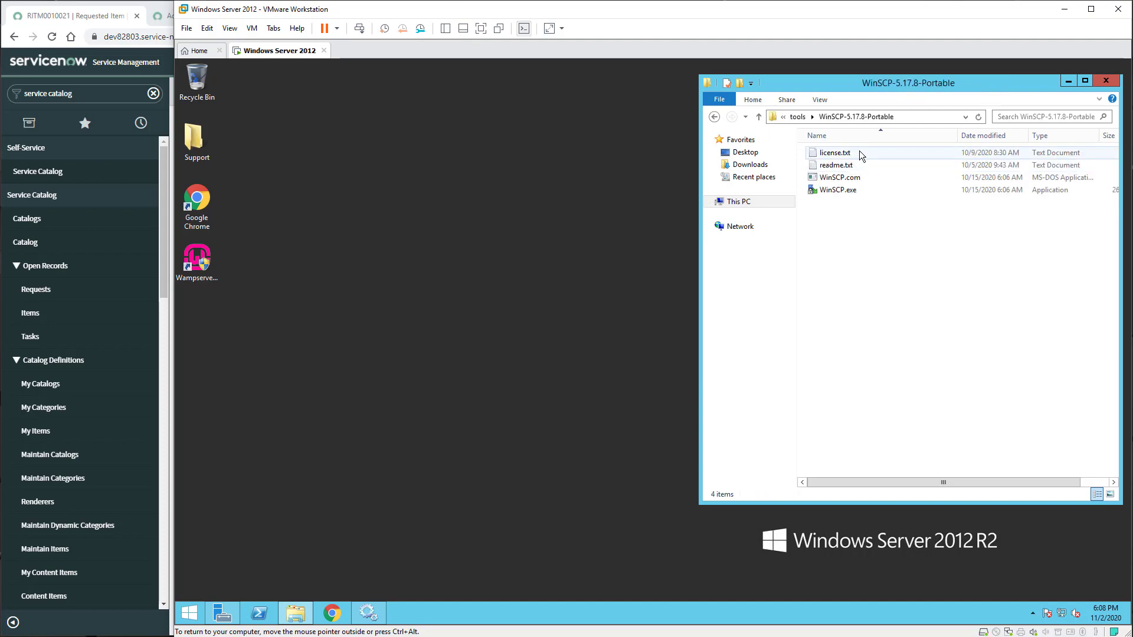
double_click(834, 152)
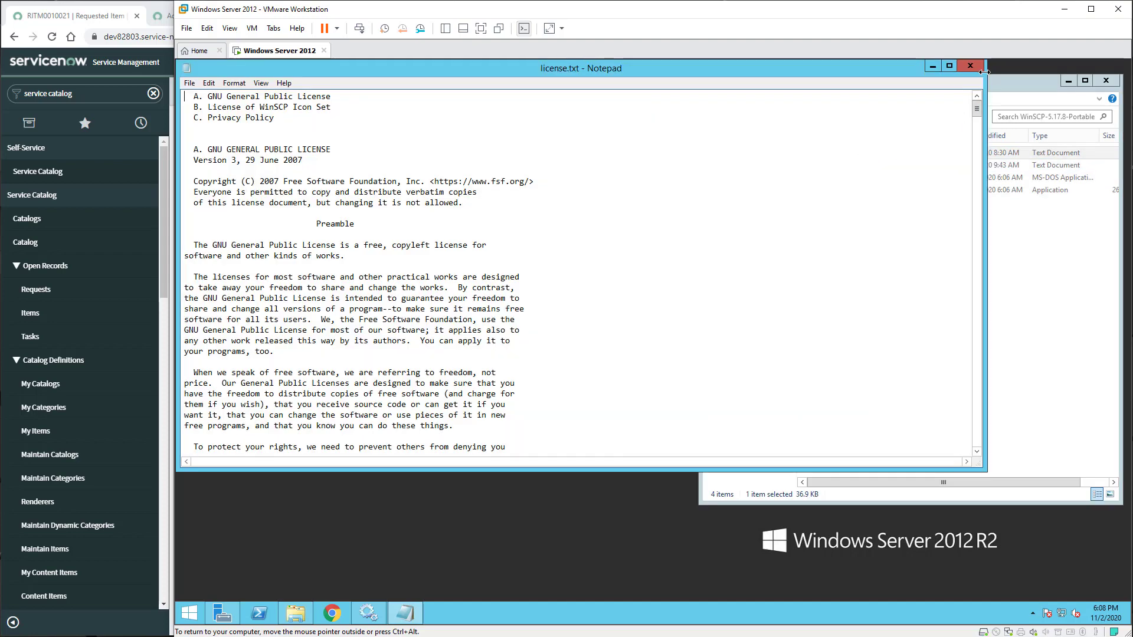
left_click(970, 65)
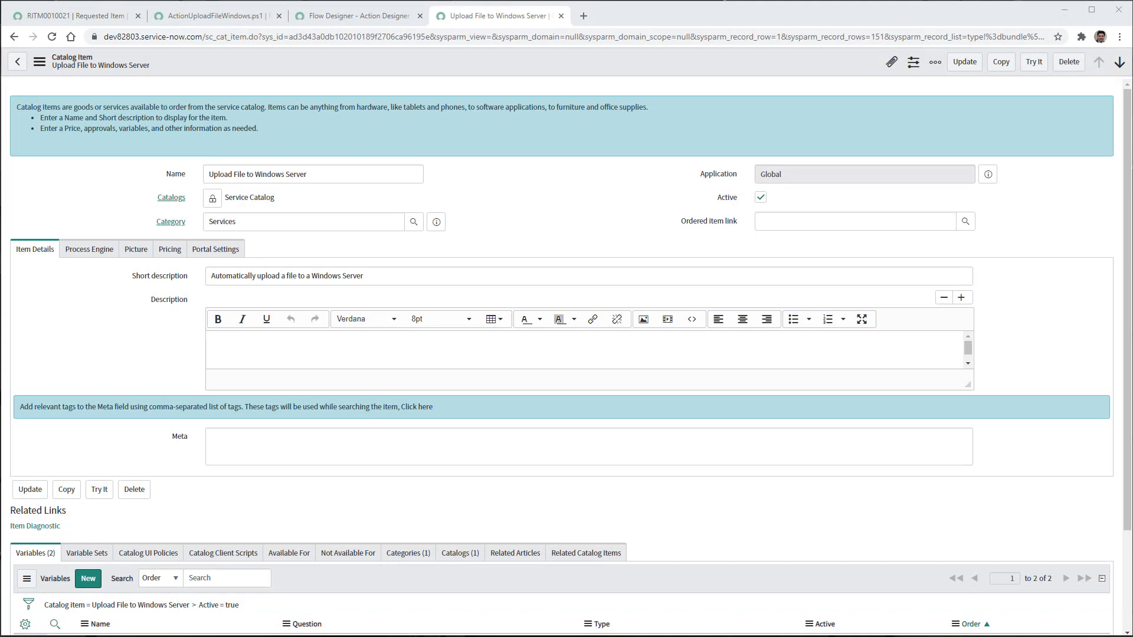
mouse_move(607, 249)
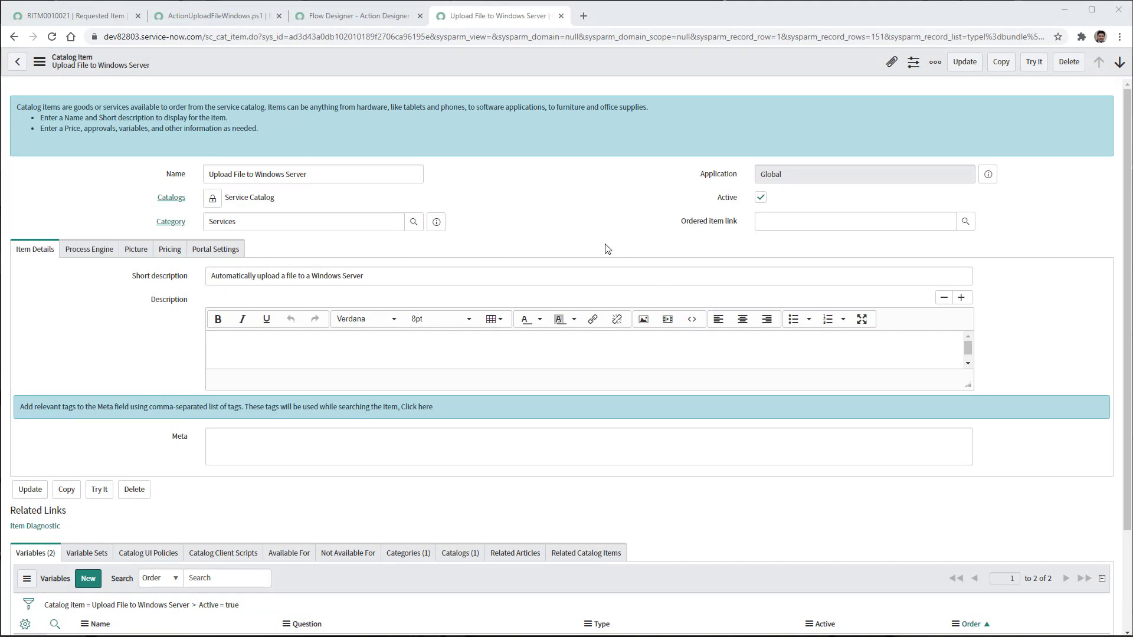
Review the catalog item's Variables list and Process Engine flow, then switch to the action.
scroll("down", 3)
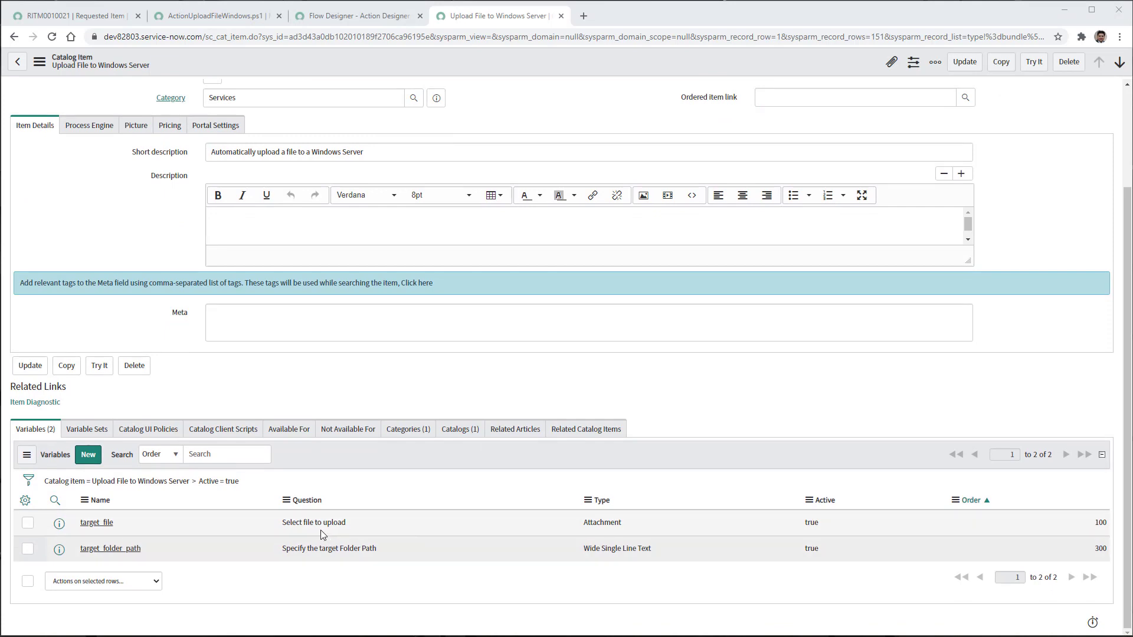
mouse_move(324, 569)
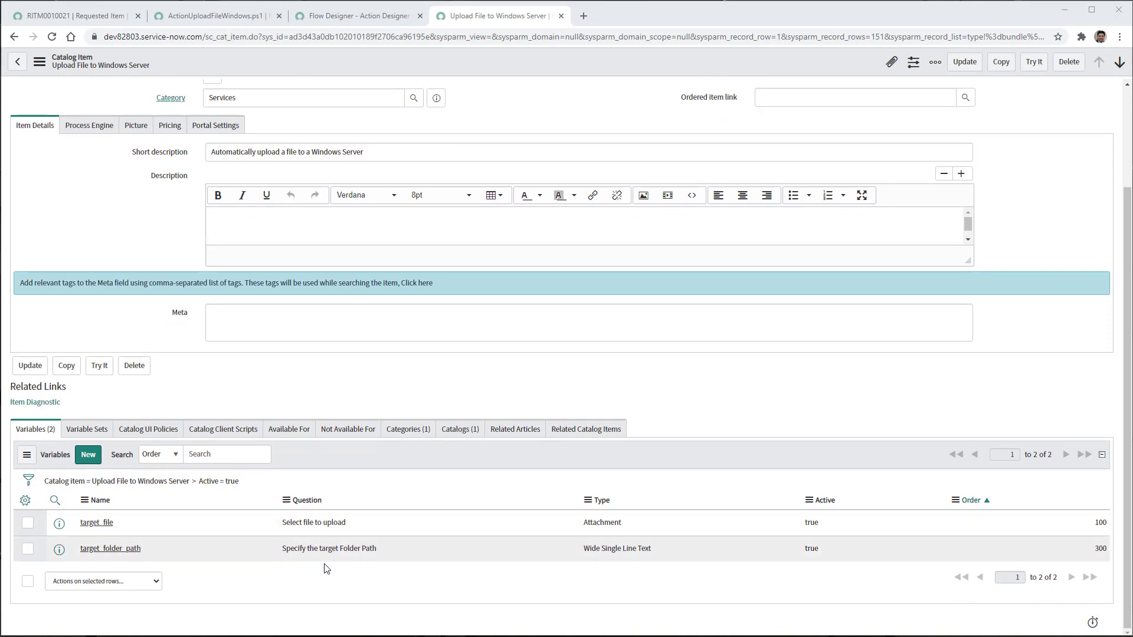
mouse_move(446, 552)
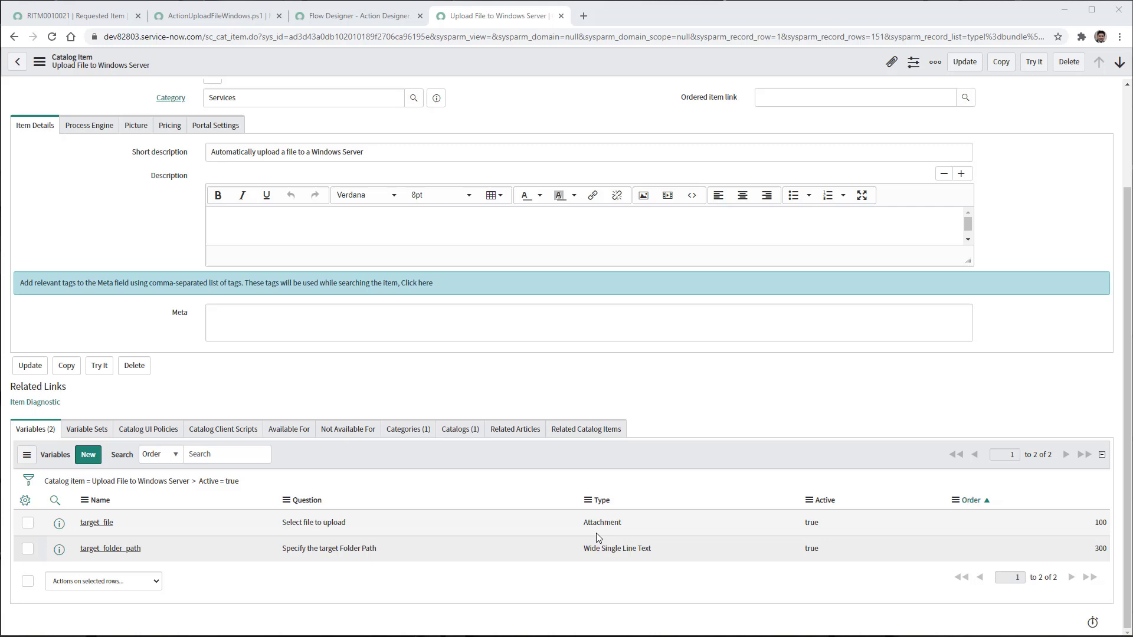
left_click(89, 226)
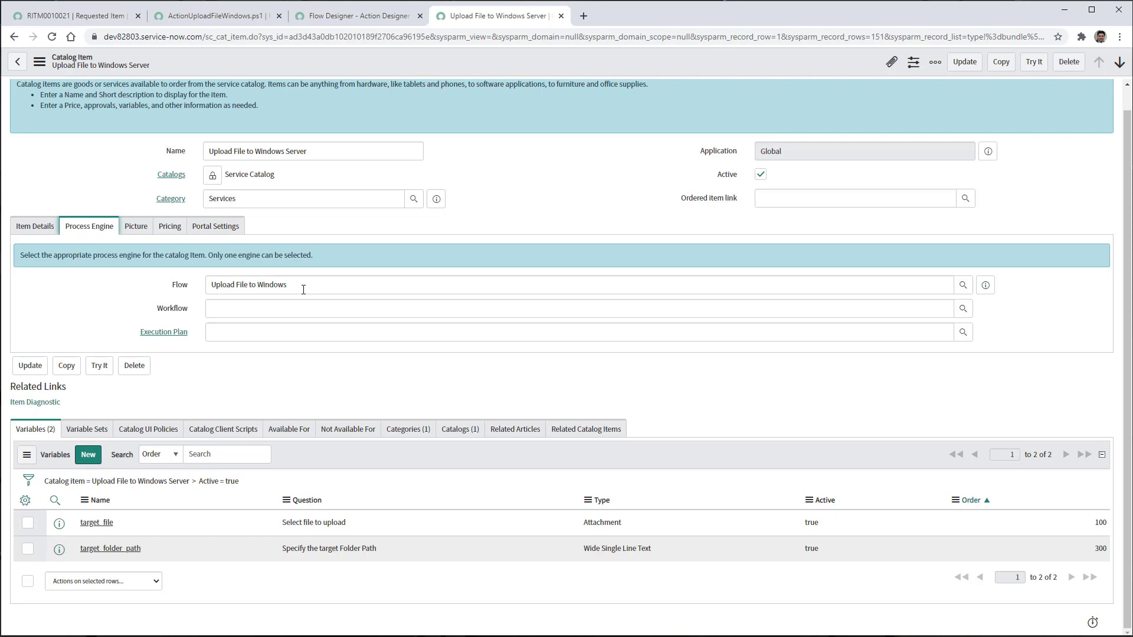
mouse_move(435, 300)
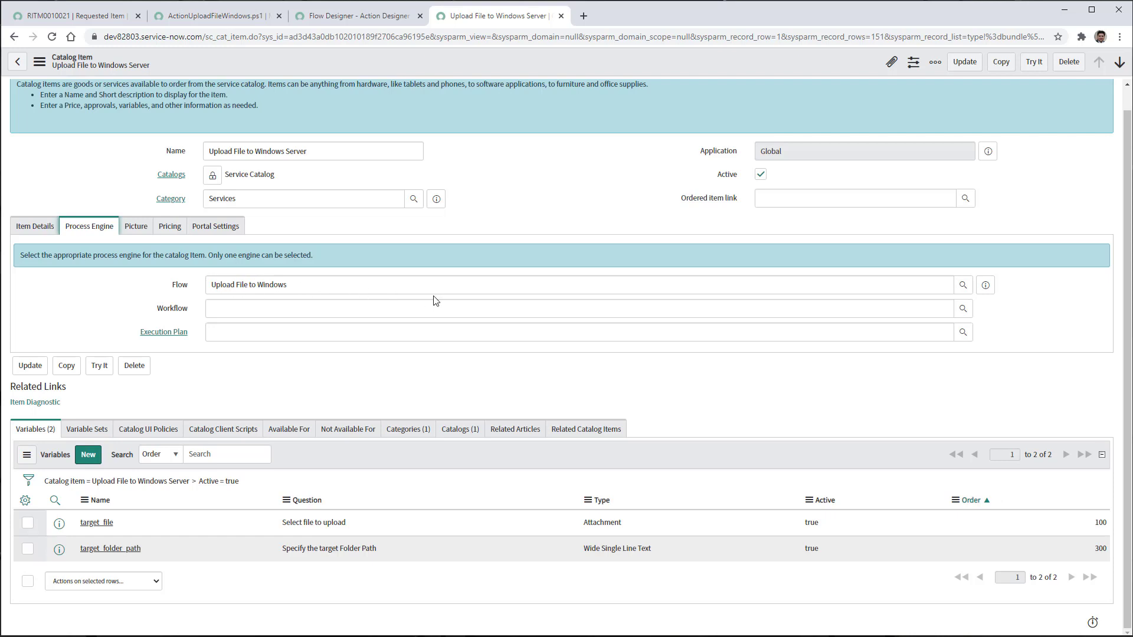
left_click(358, 15)
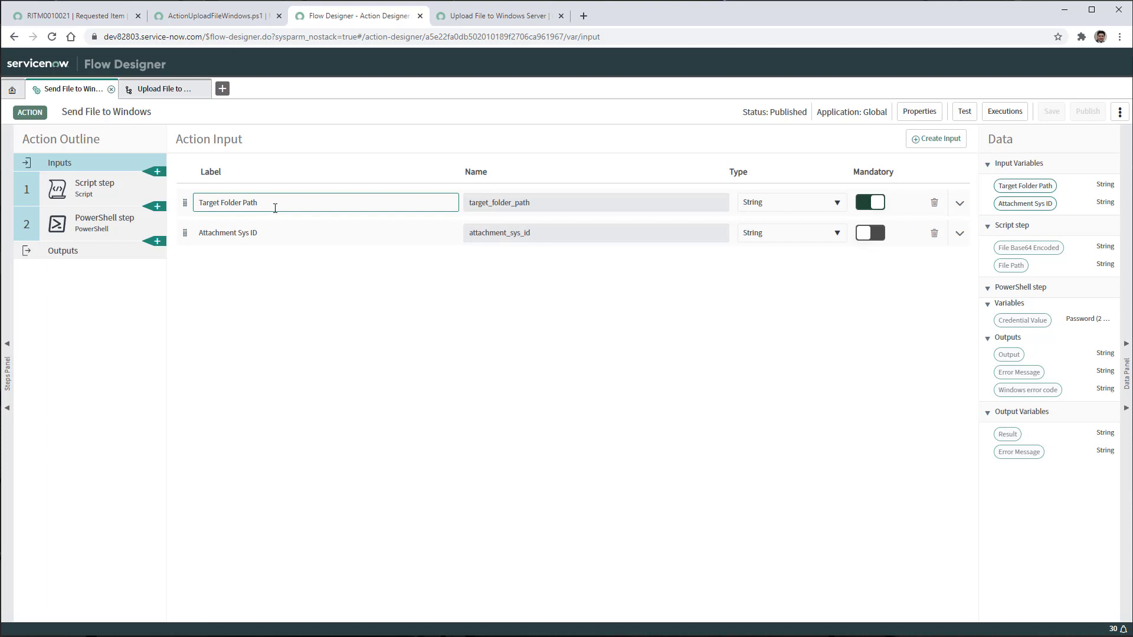
left_click(326, 232)
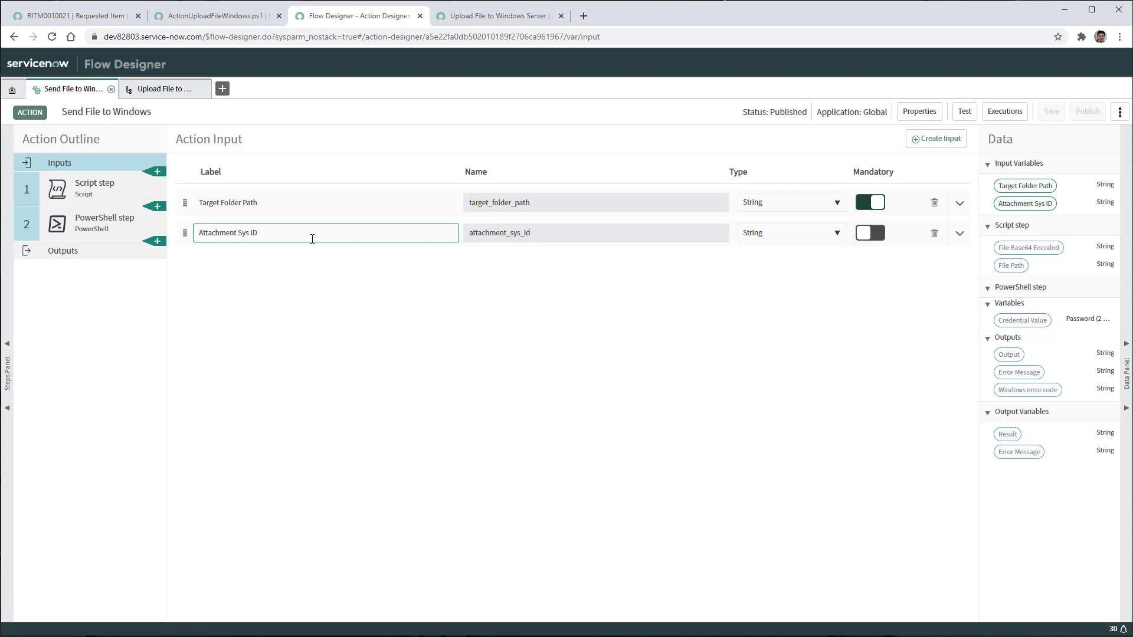
mouse_move(354, 234)
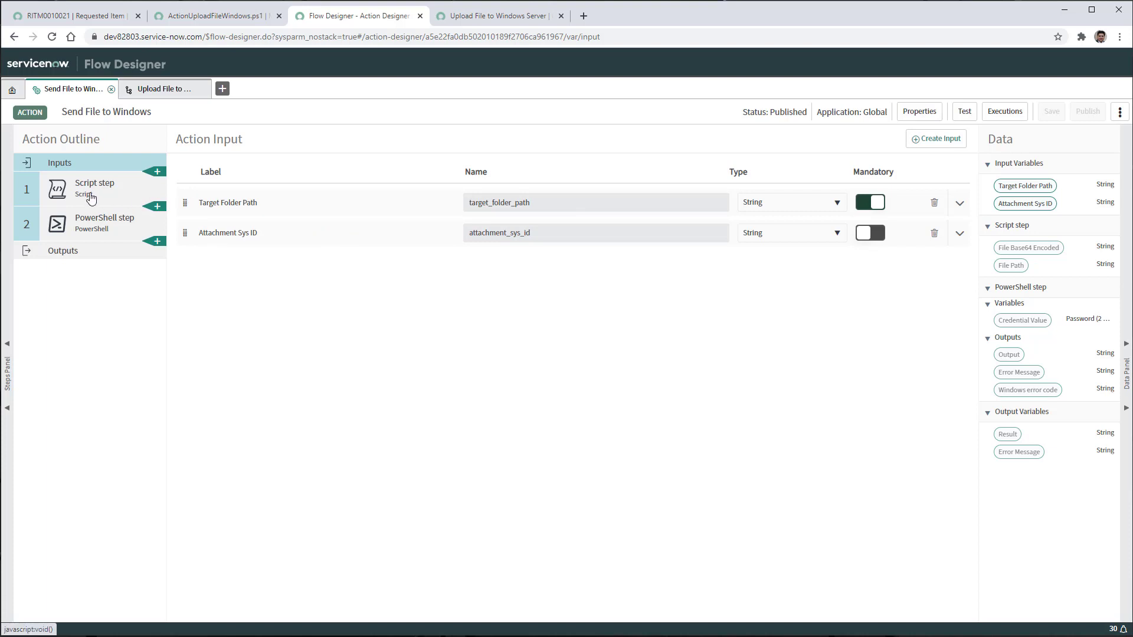
Review the Script step's Base64 code and File Path output, then open the PowerShell step.
left_click(94, 188)
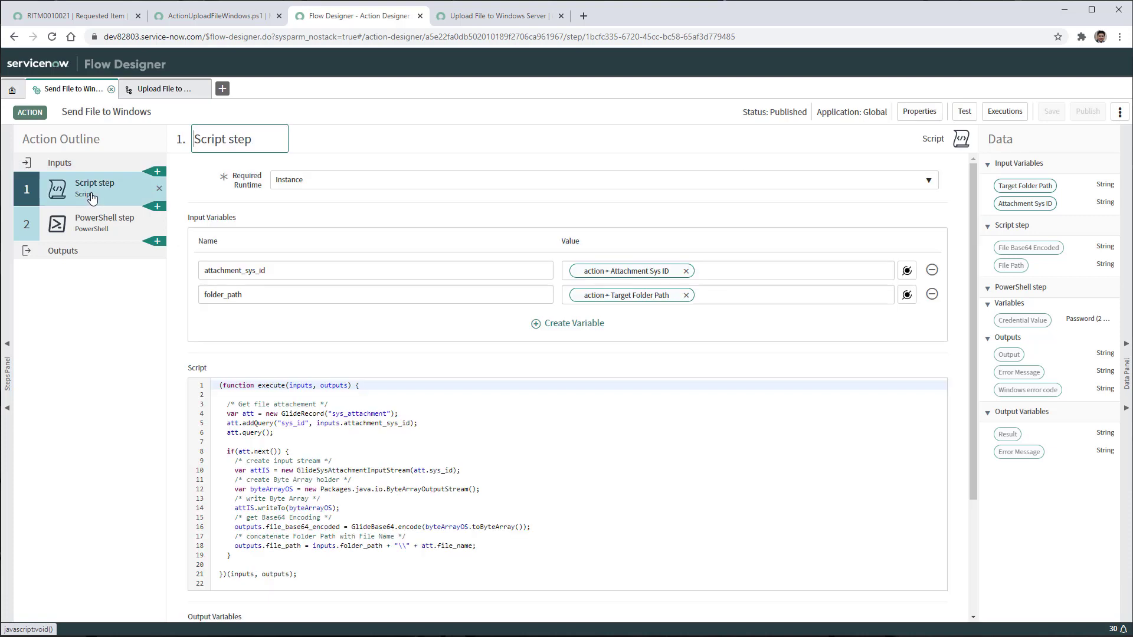
mouse_move(483, 341)
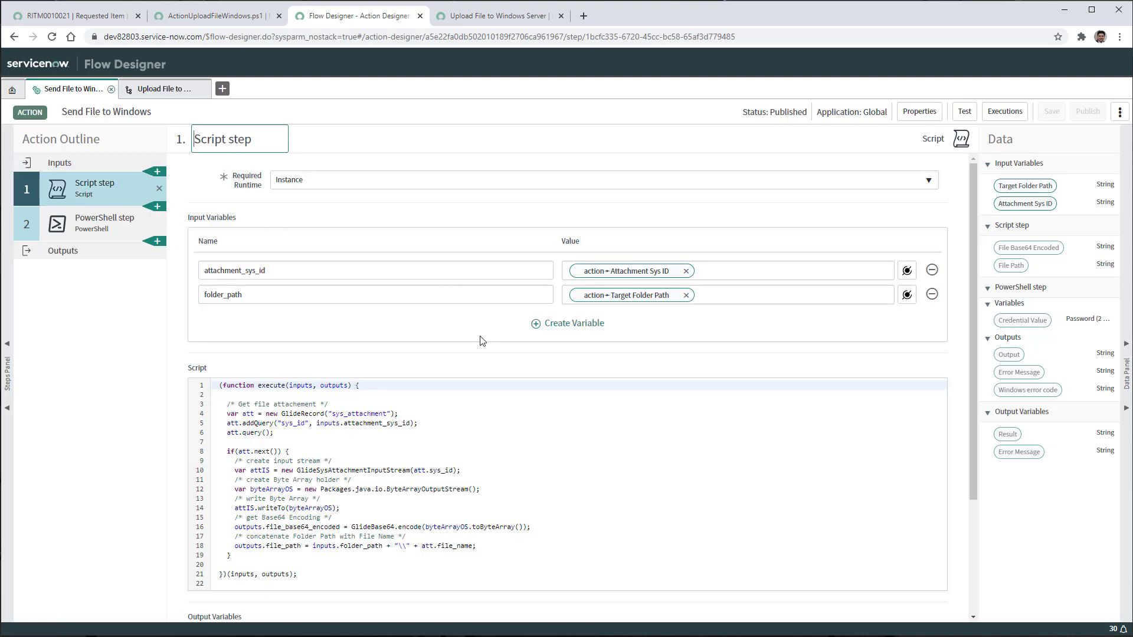
scroll("down", 3)
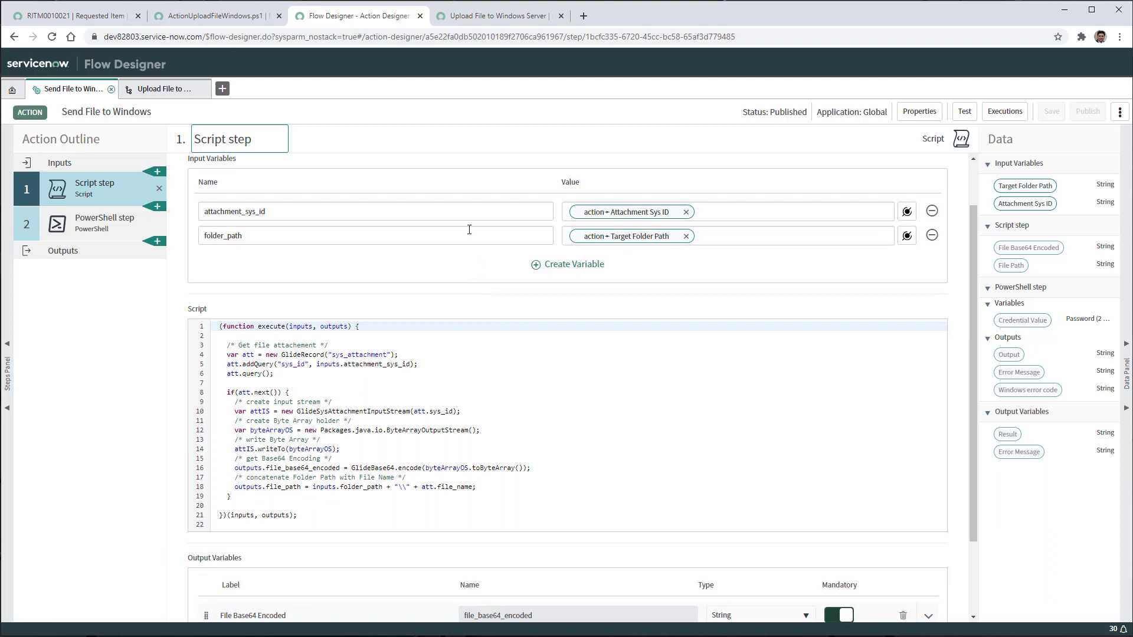
mouse_move(451, 244)
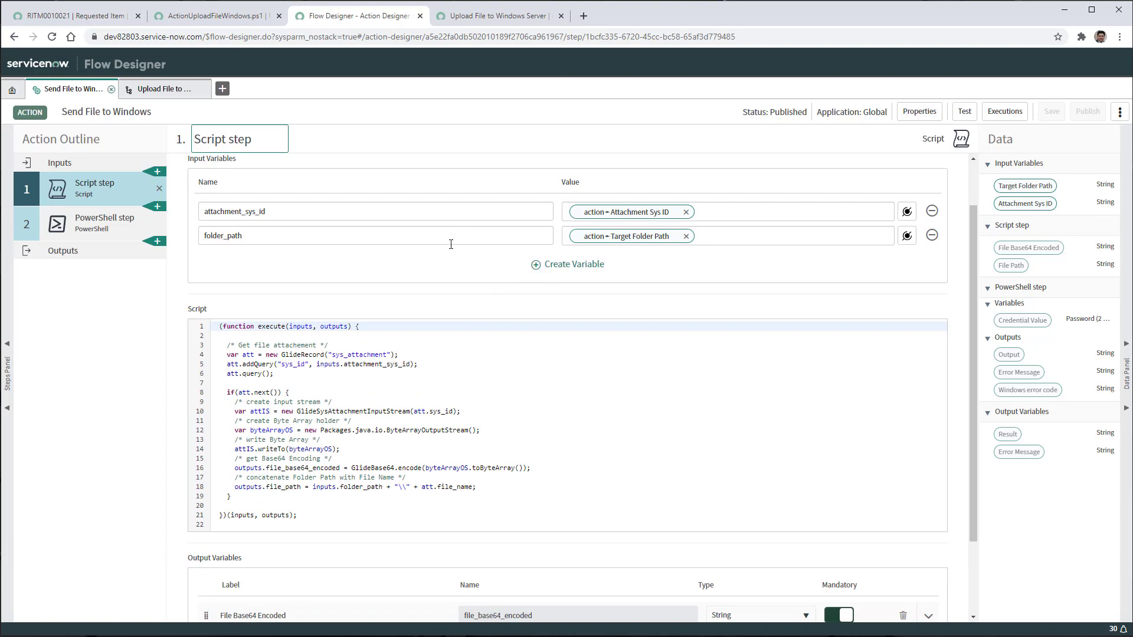
mouse_move(473, 357)
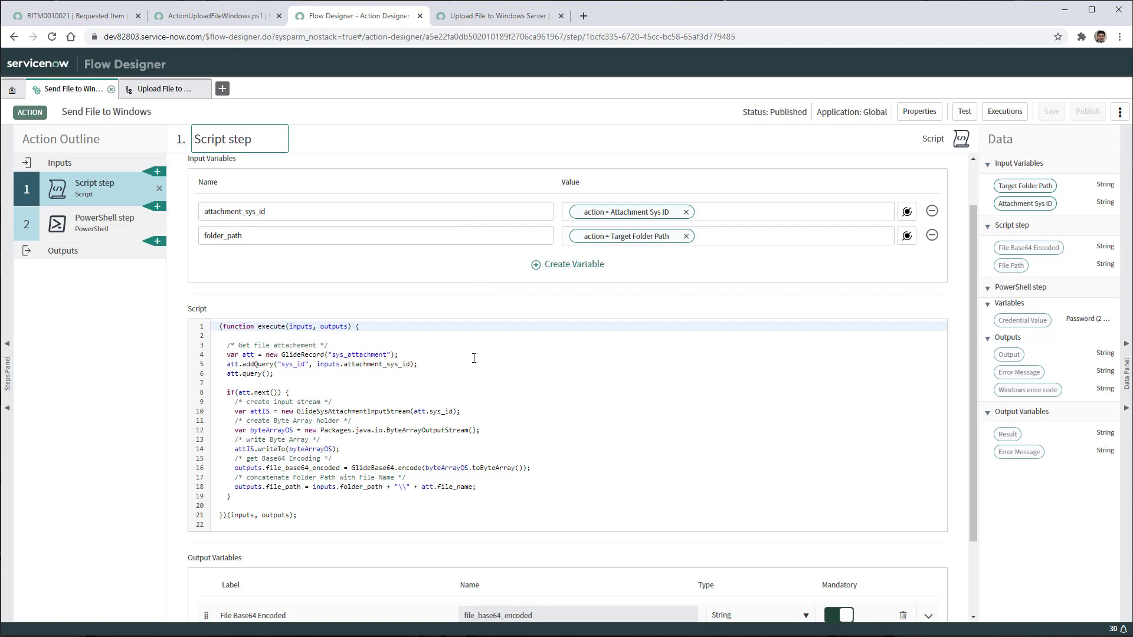
mouse_move(432, 358)
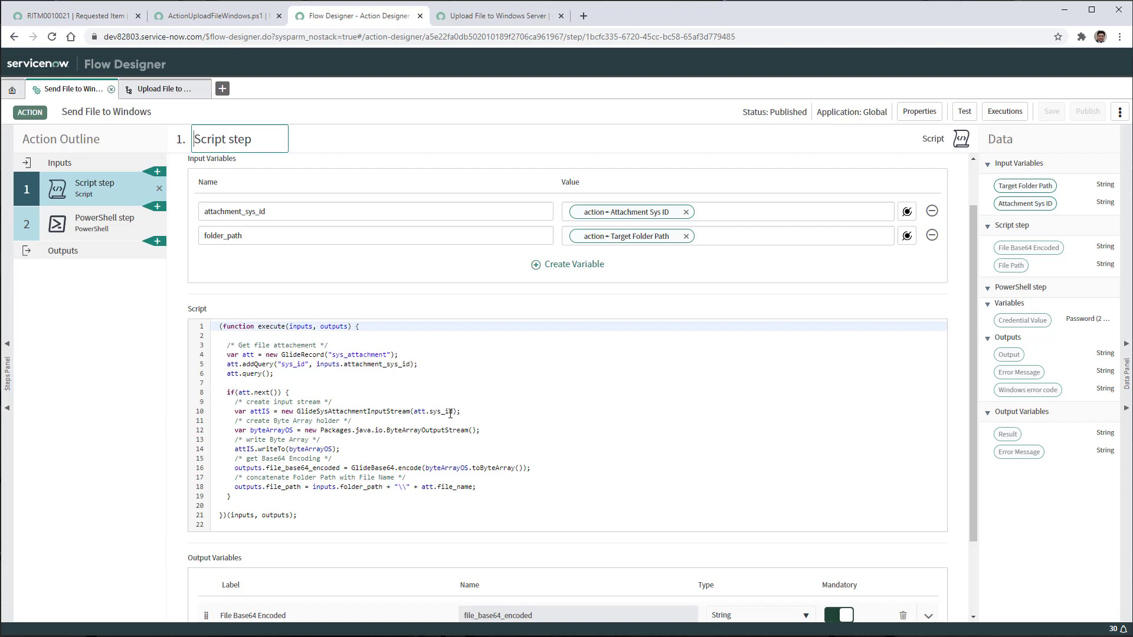
mouse_move(552, 483)
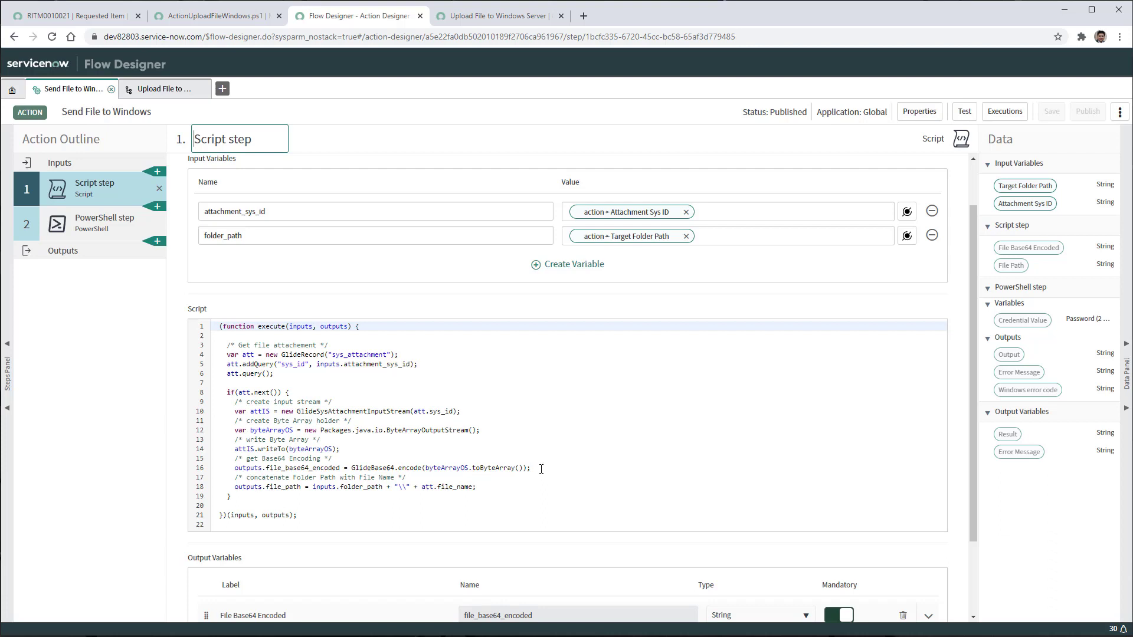
double_click(373, 468)
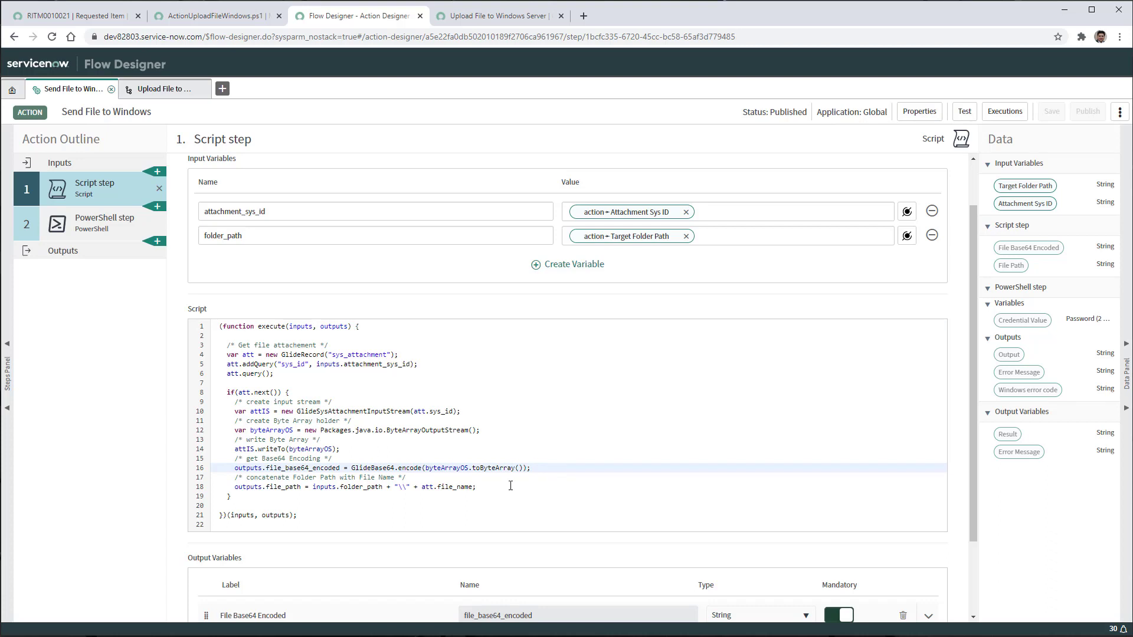
mouse_move(521, 489)
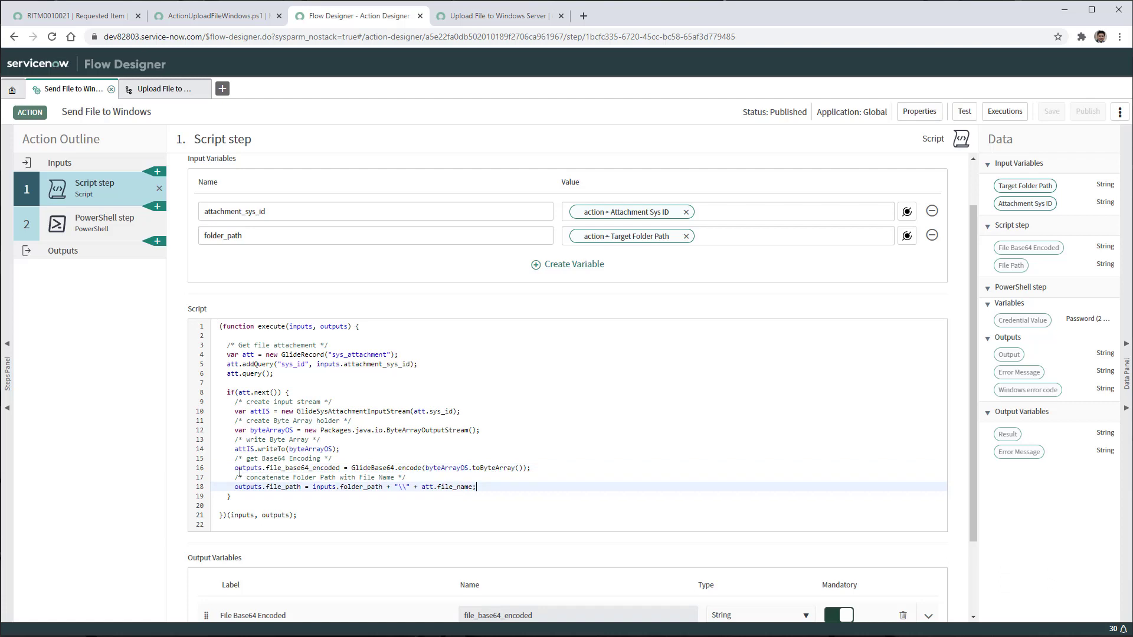
scroll("down", 3)
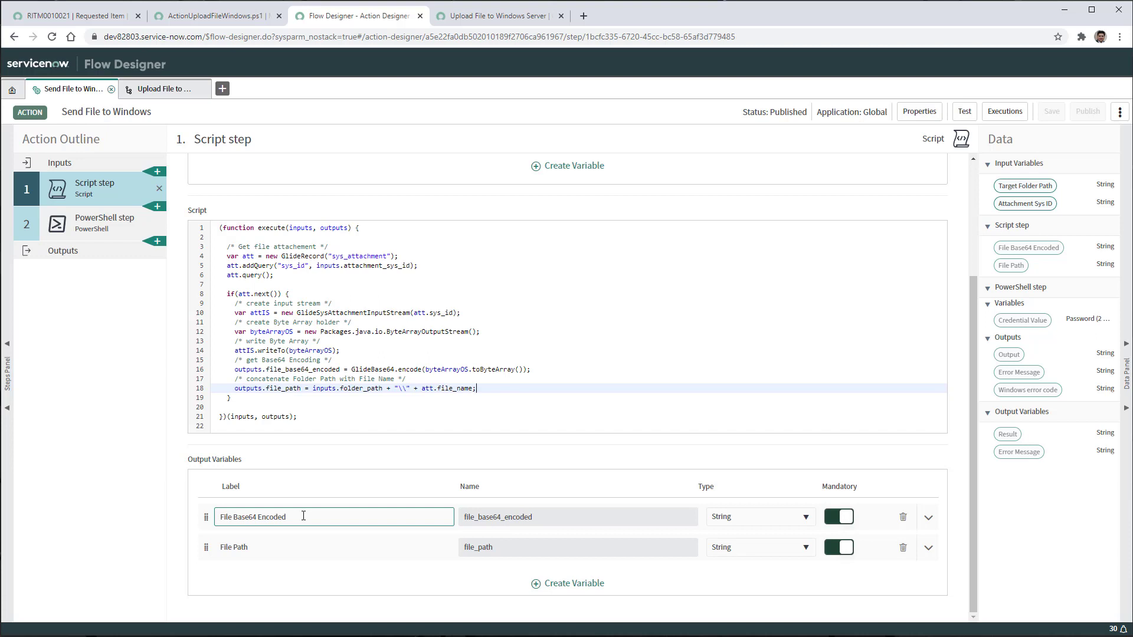
mouse_move(425, 517)
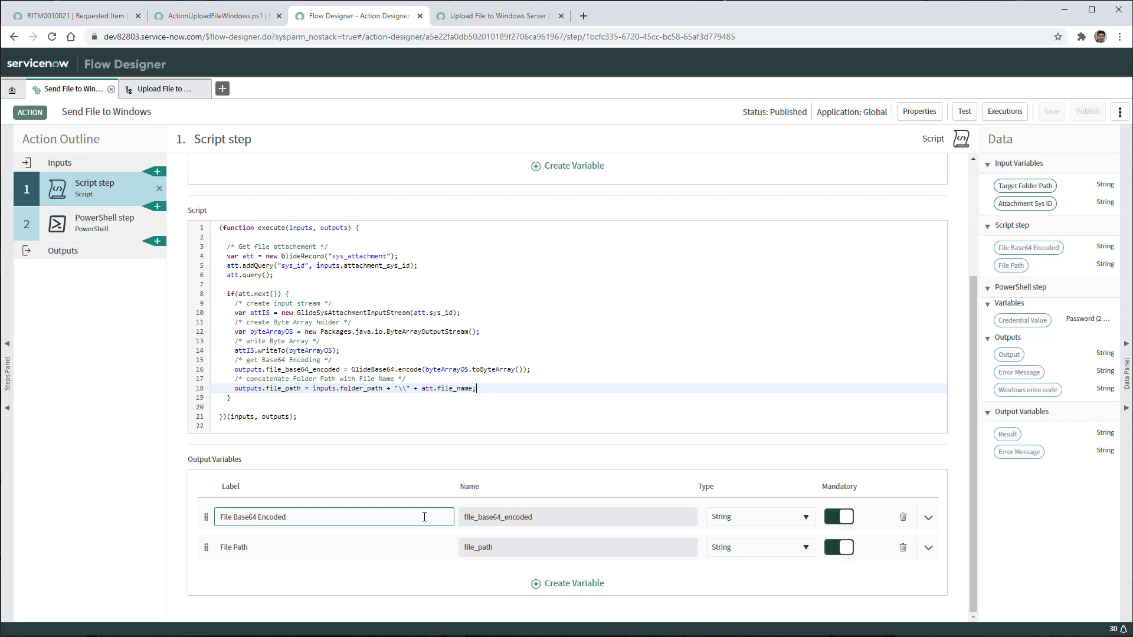
left_click(333, 547)
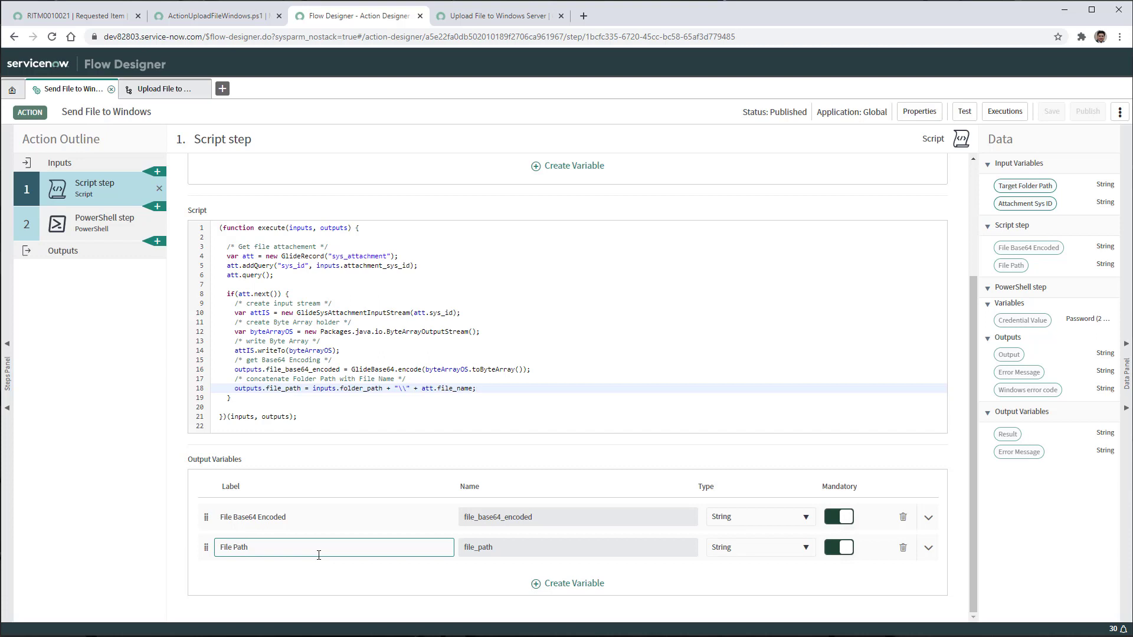
left_click(101, 223)
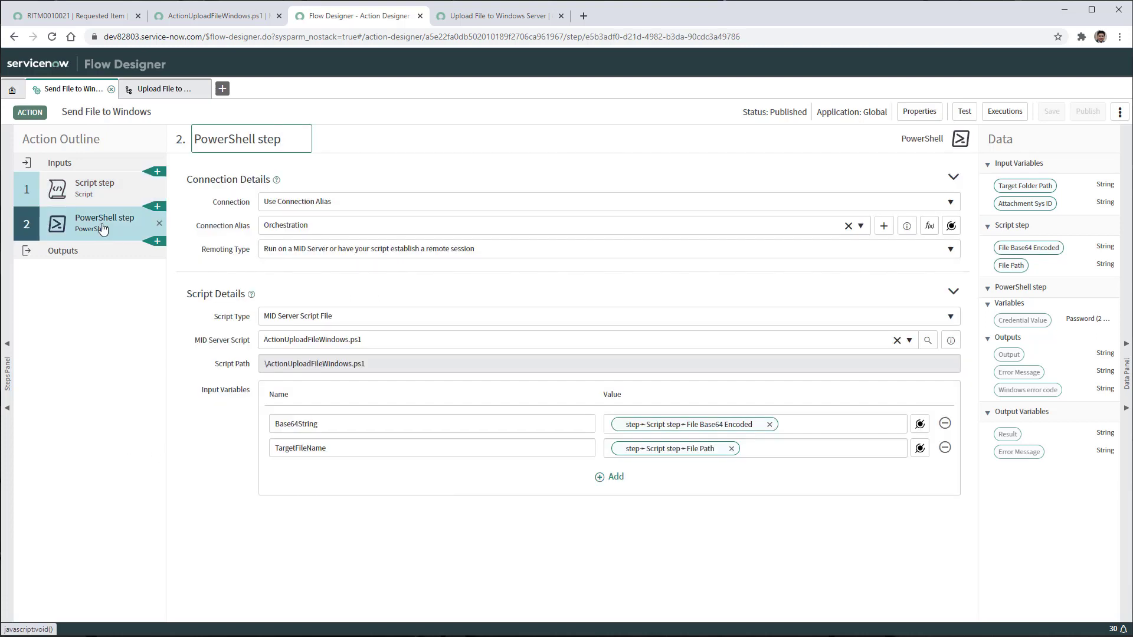
mouse_move(232, 202)
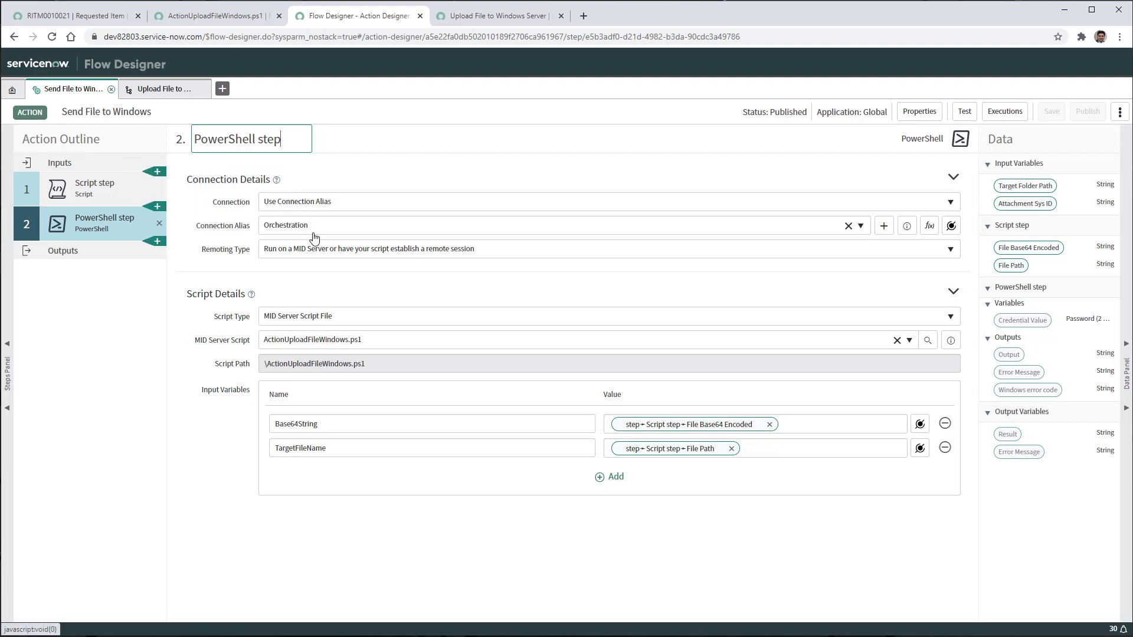
mouse_move(204, 352)
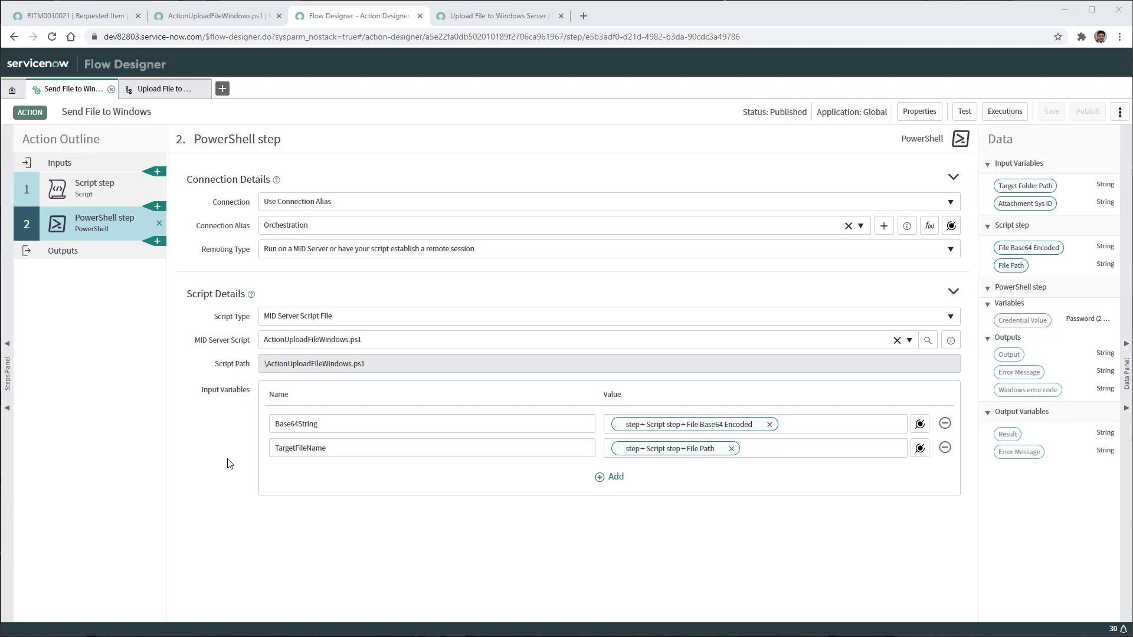
Inspect the PowerShell step's Base64String script input.
left_click(332, 424)
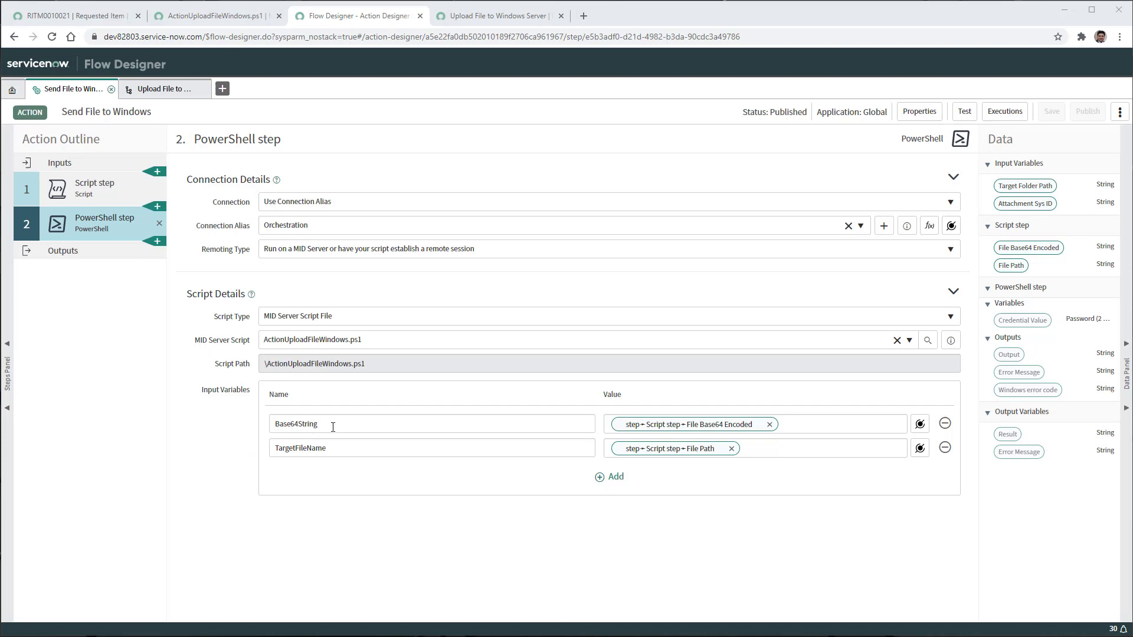
mouse_move(750, 438)
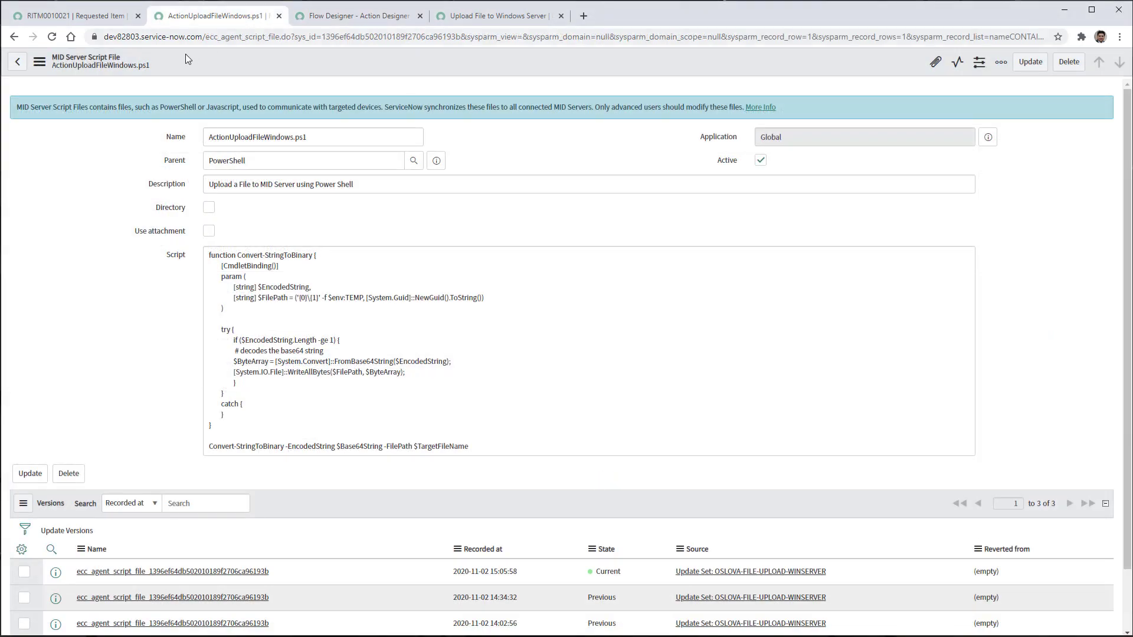
mouse_move(142, 150)
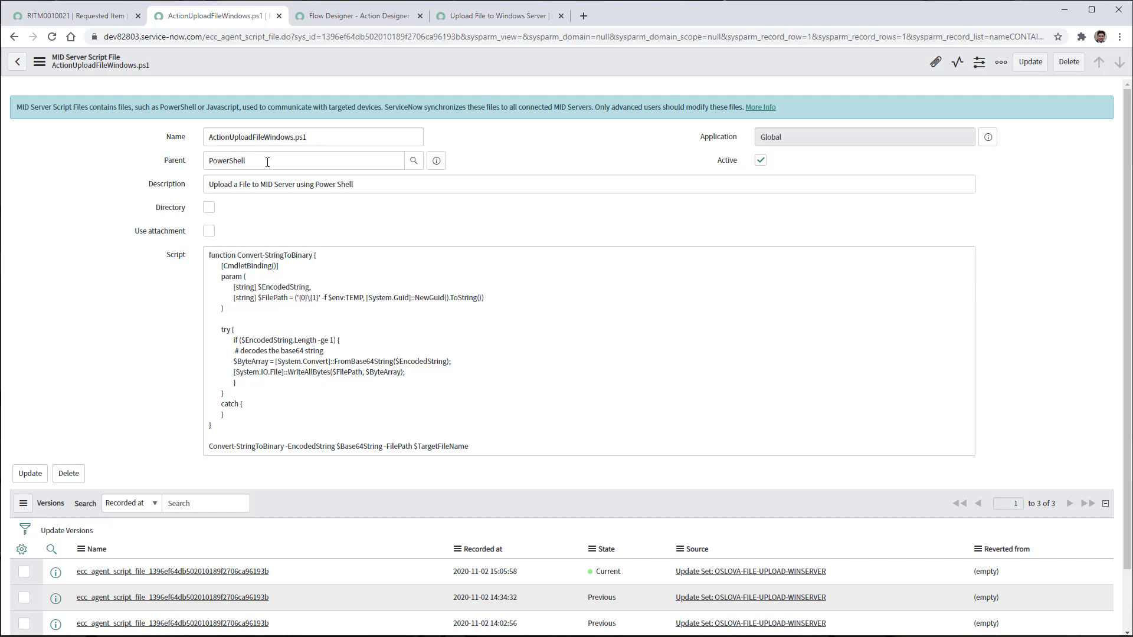
mouse_move(184, 266)
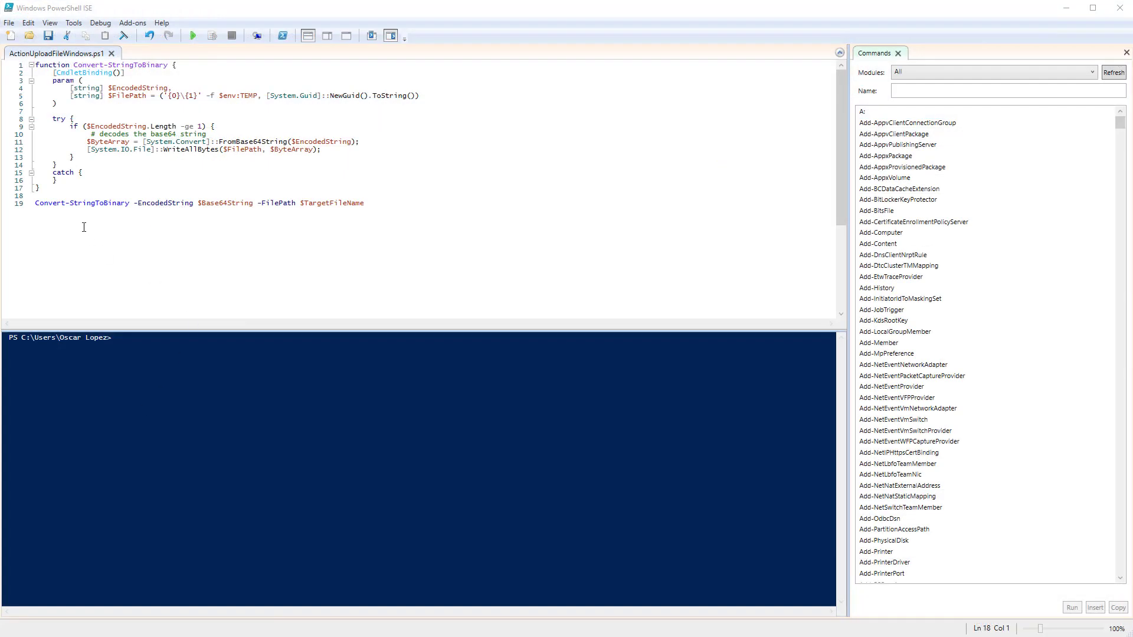
mouse_move(118, 215)
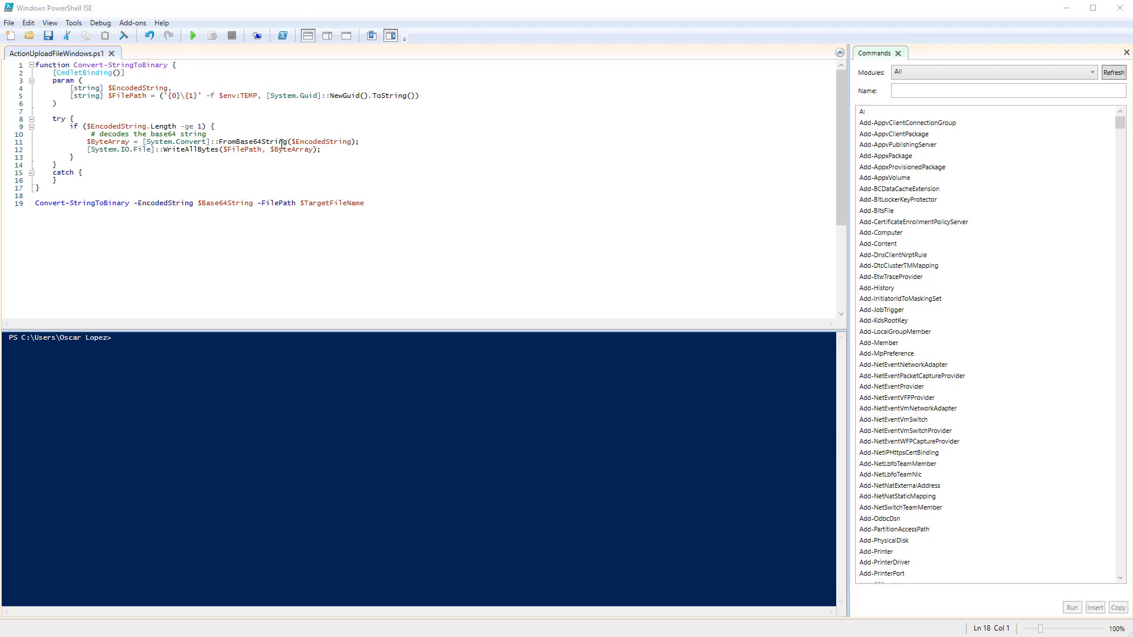
mouse_move(282, 149)
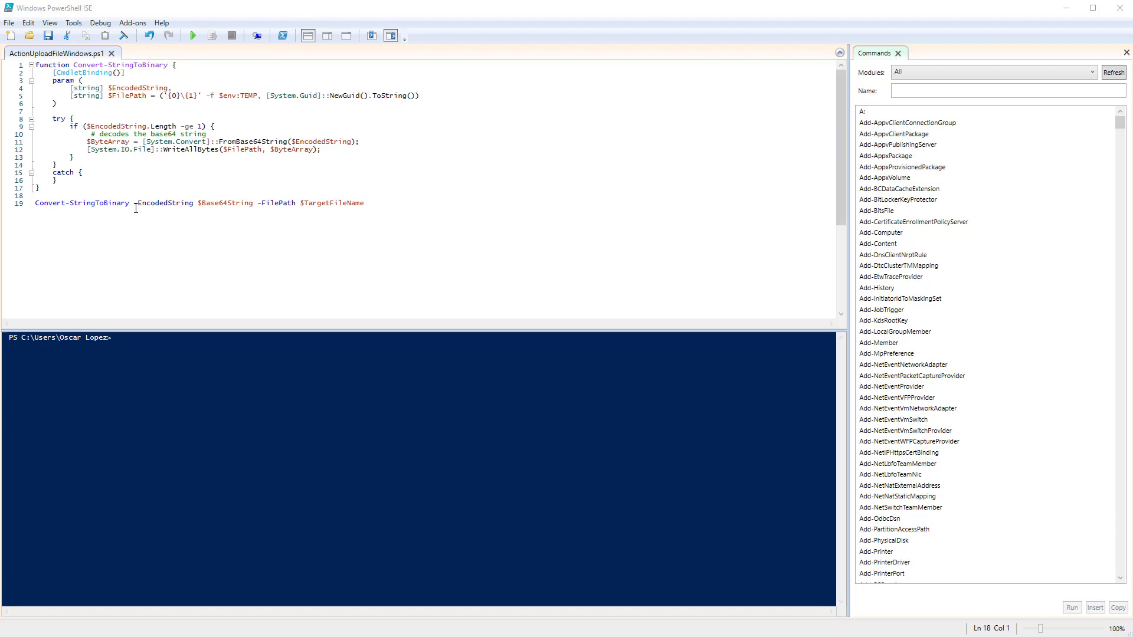
mouse_move(236, 213)
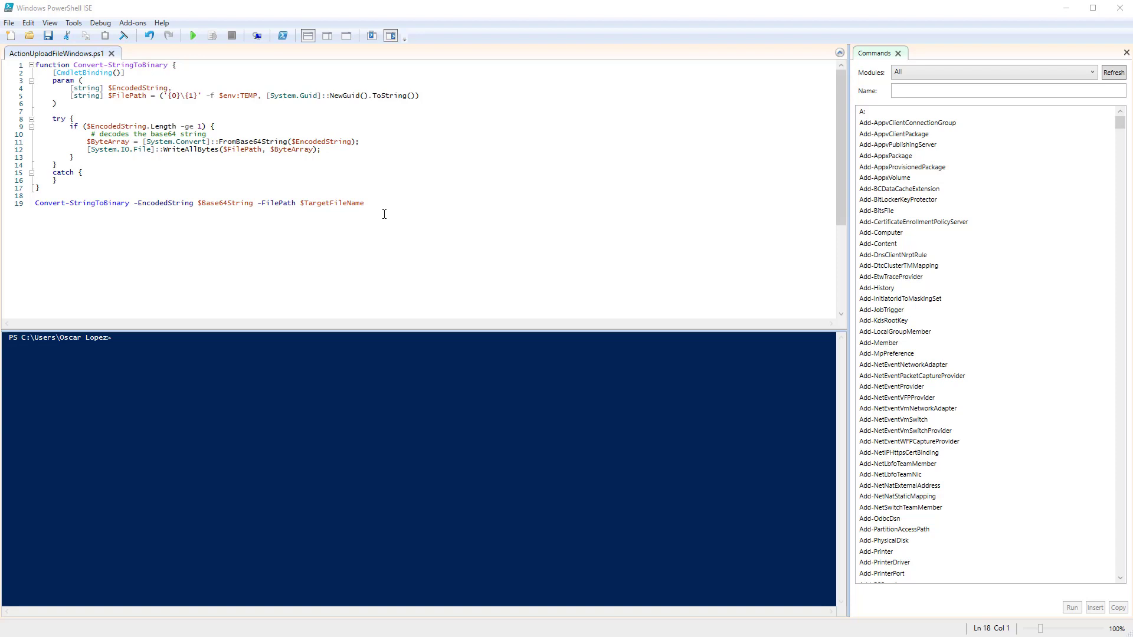
mouse_move(245, 213)
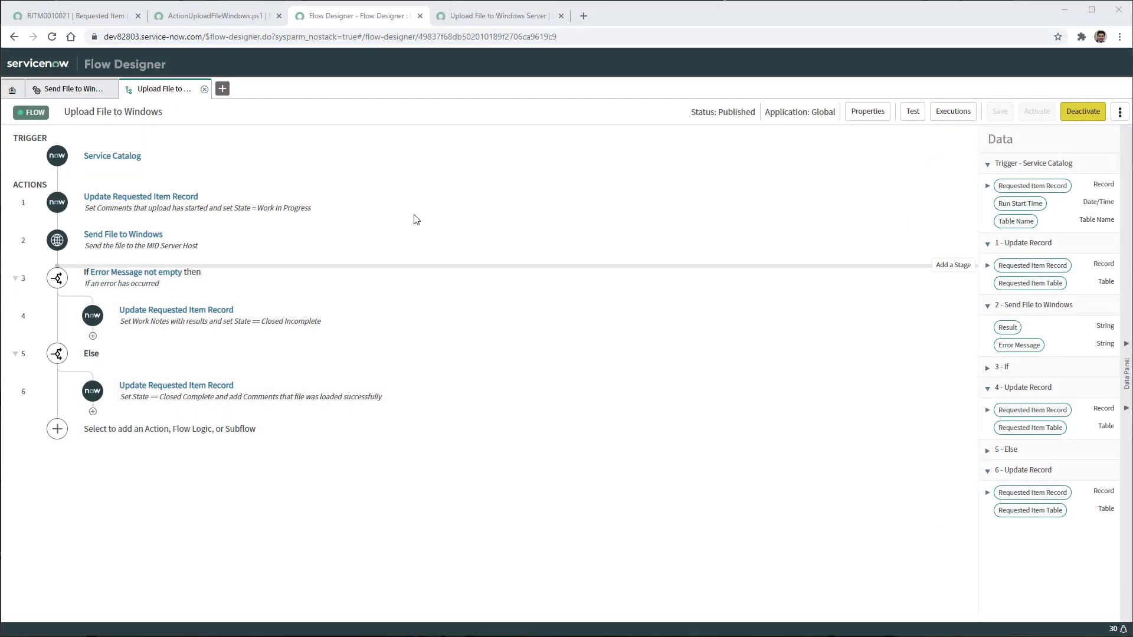
left_click(112, 156)
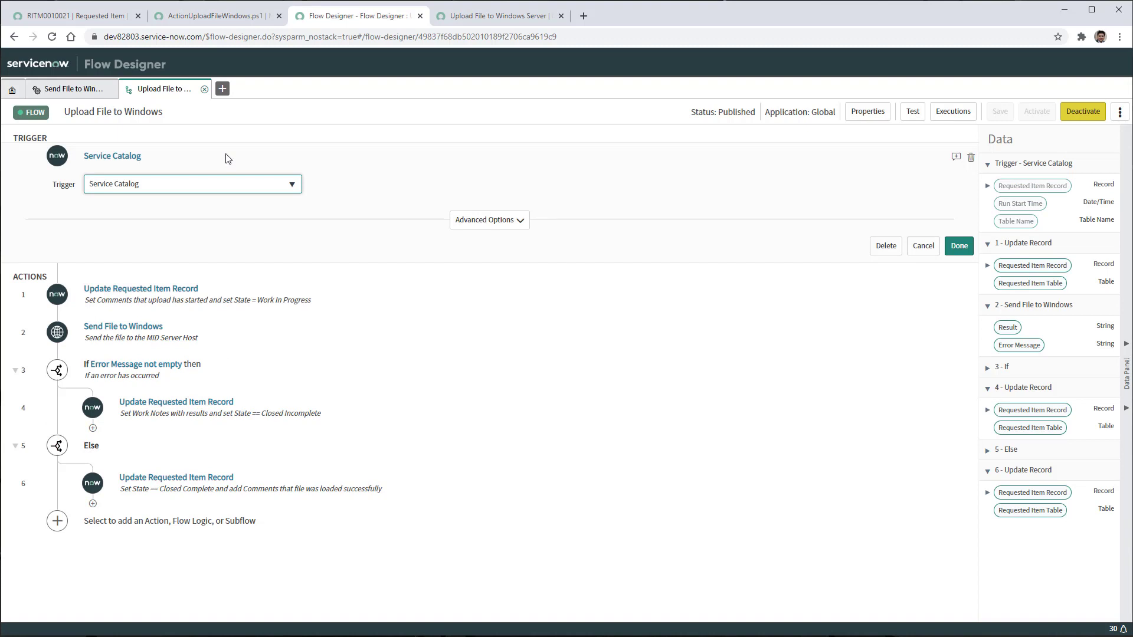
left_click(141, 197)
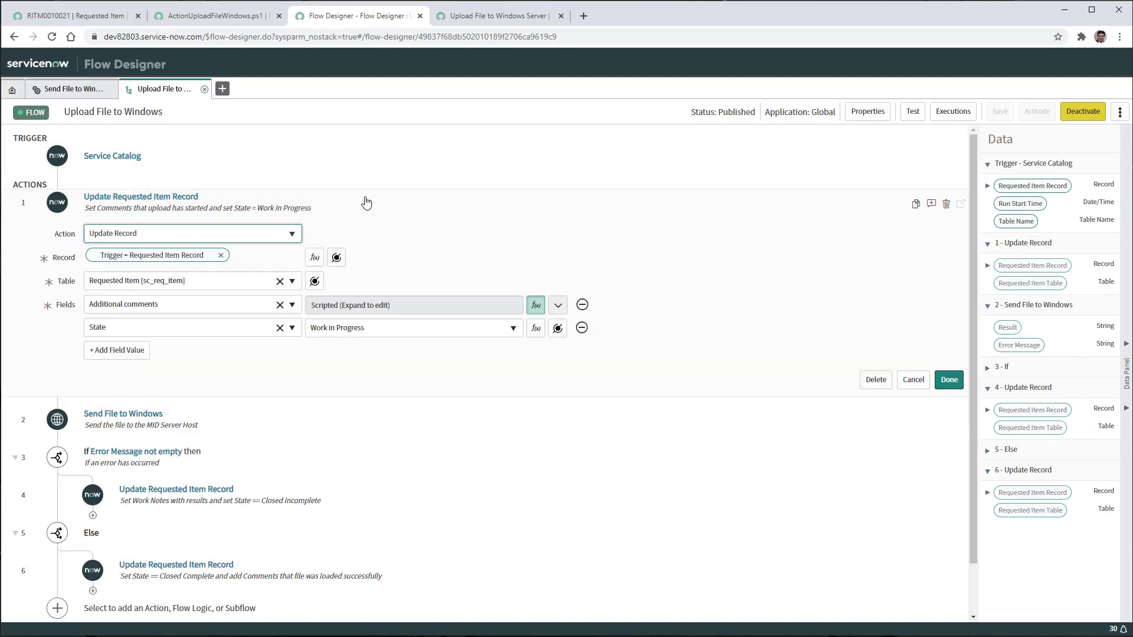
mouse_move(435, 296)
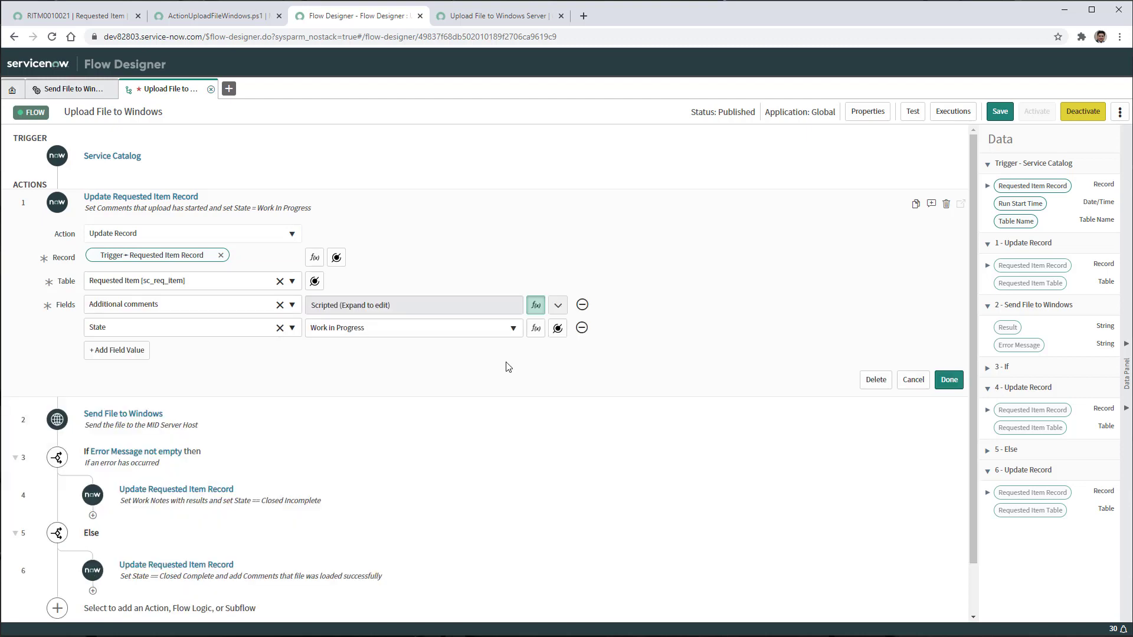
mouse_move(431, 337)
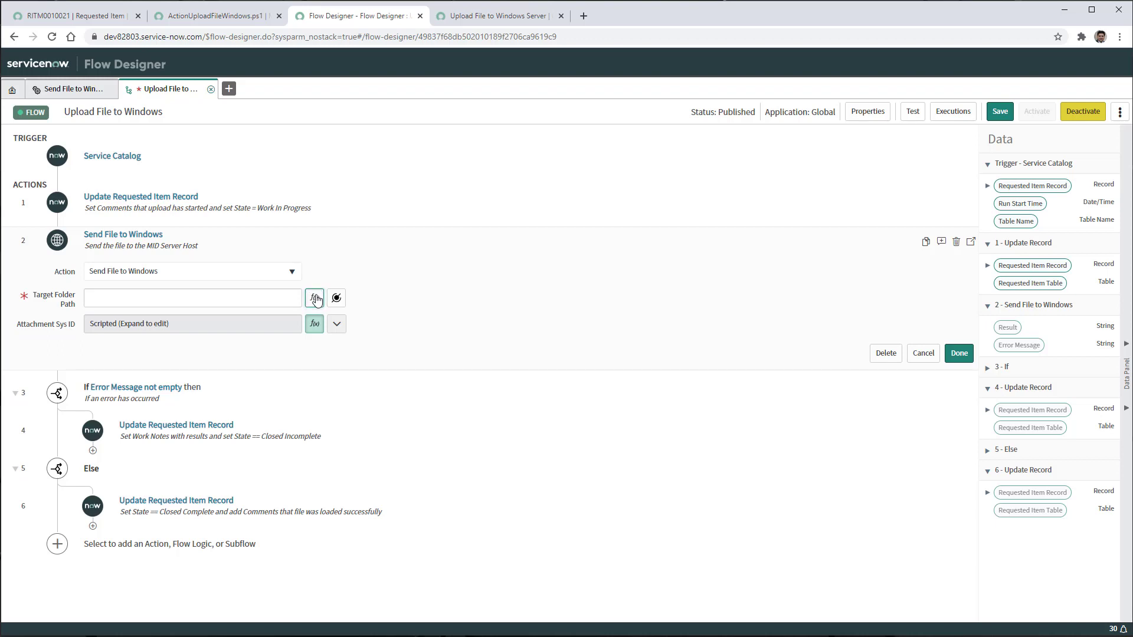
left_click(313, 297)
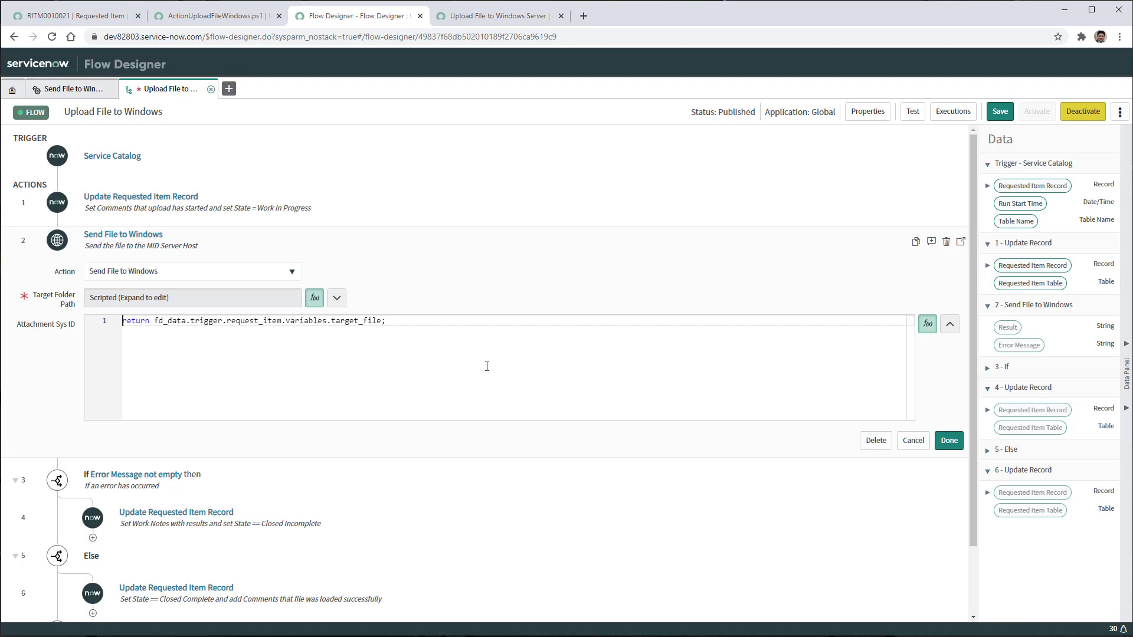
mouse_move(680, 351)
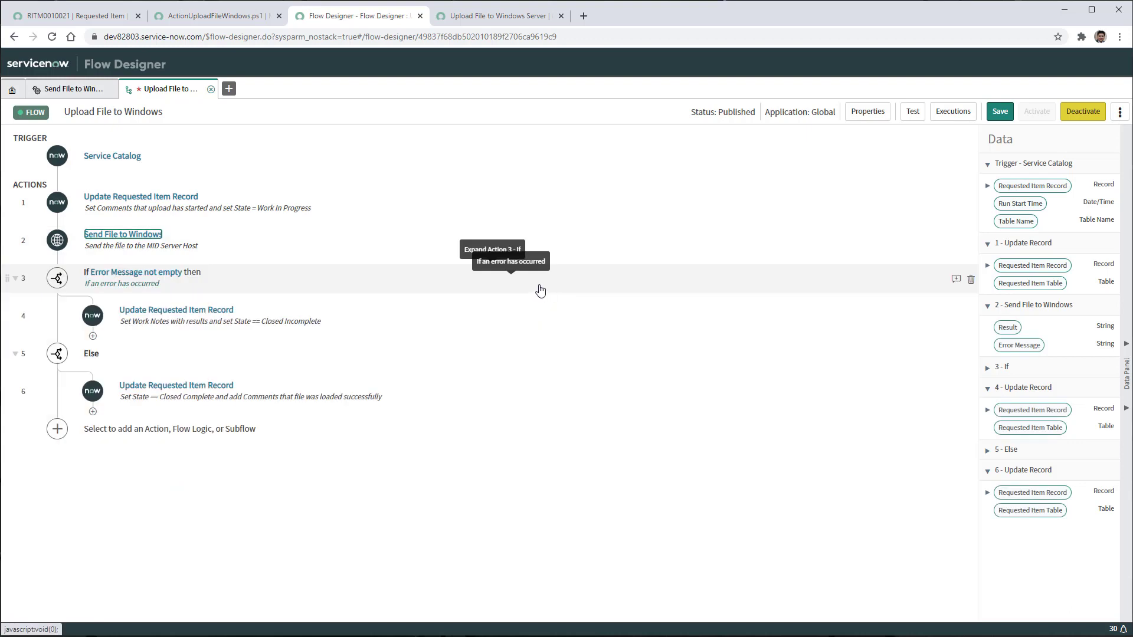
Expand the error check, then the Closed Incomplete and Closed Complete record updates.
left_click(138, 273)
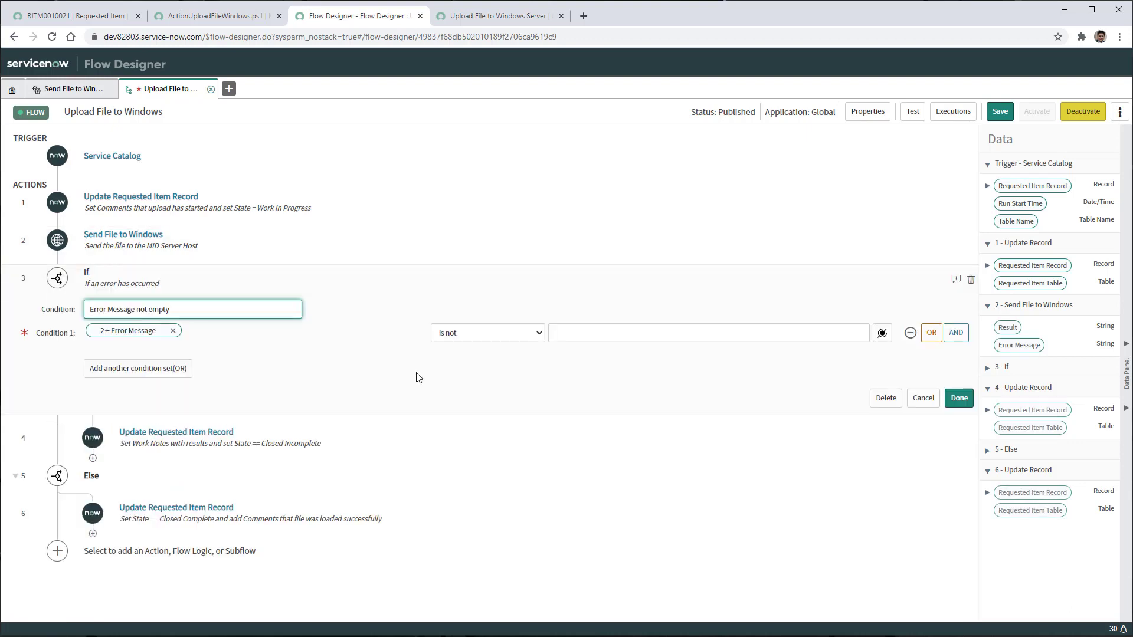
mouse_move(405, 383)
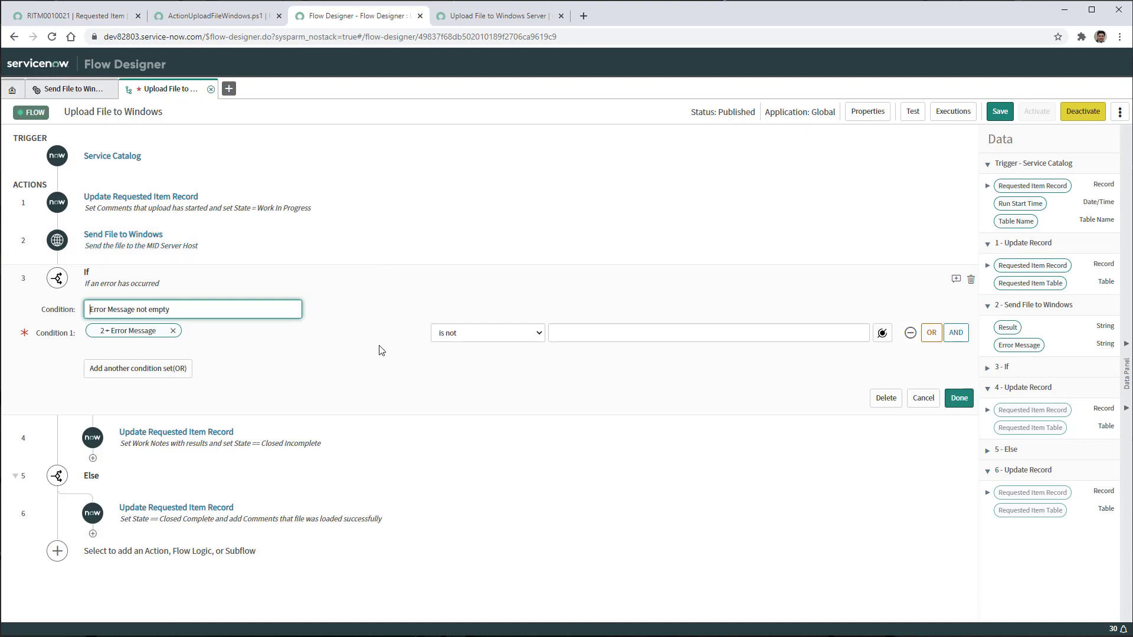
mouse_move(397, 344)
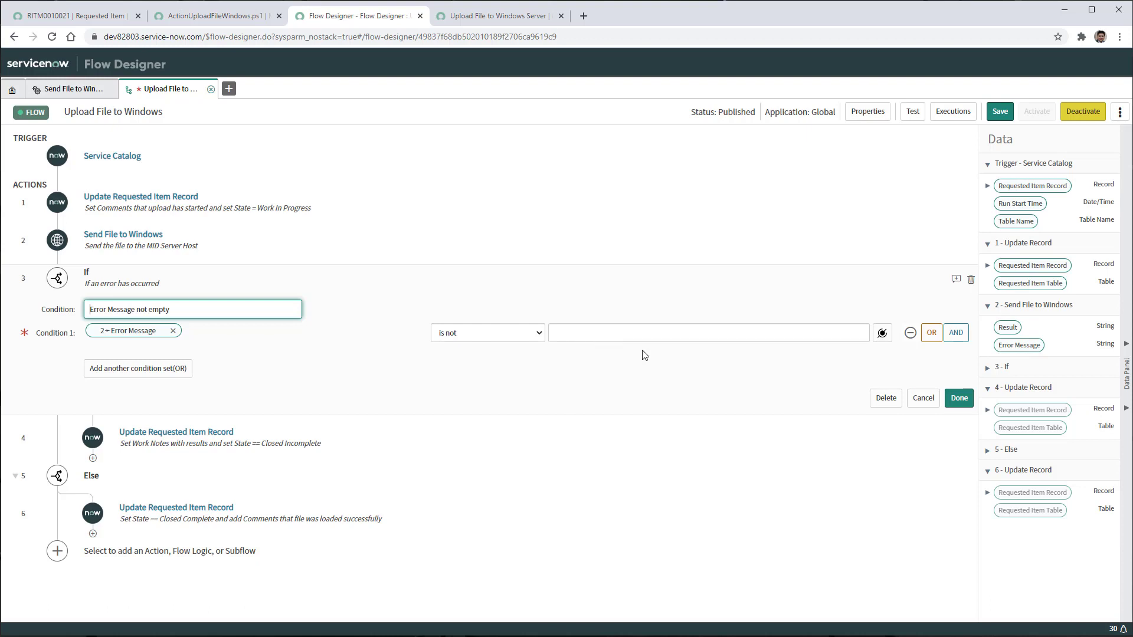
left_click(958, 399)
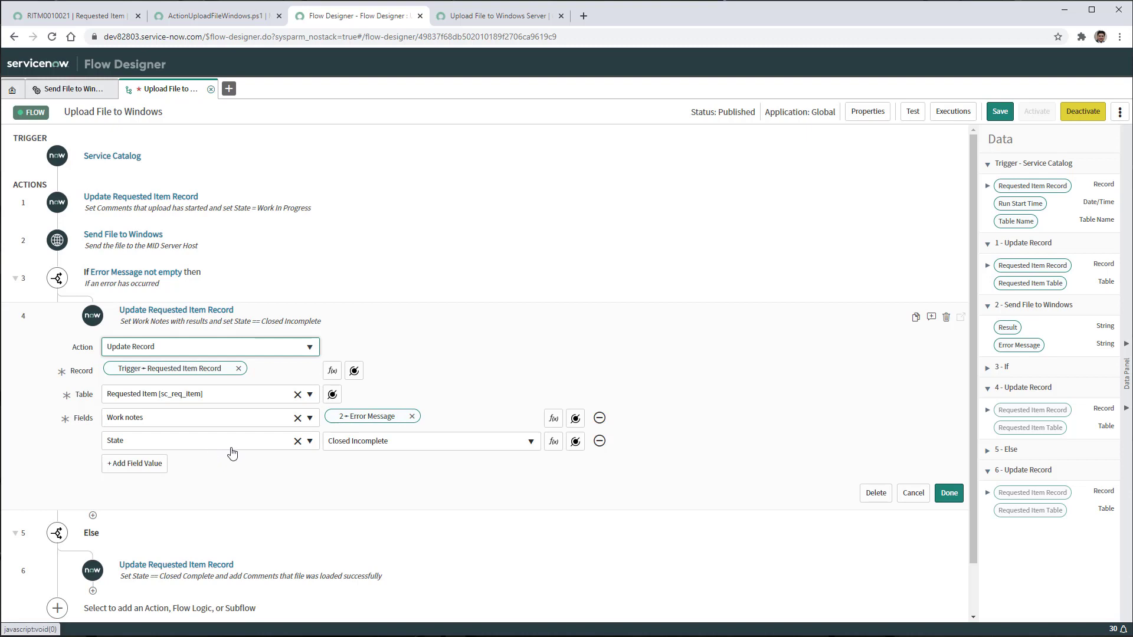
mouse_move(434, 447)
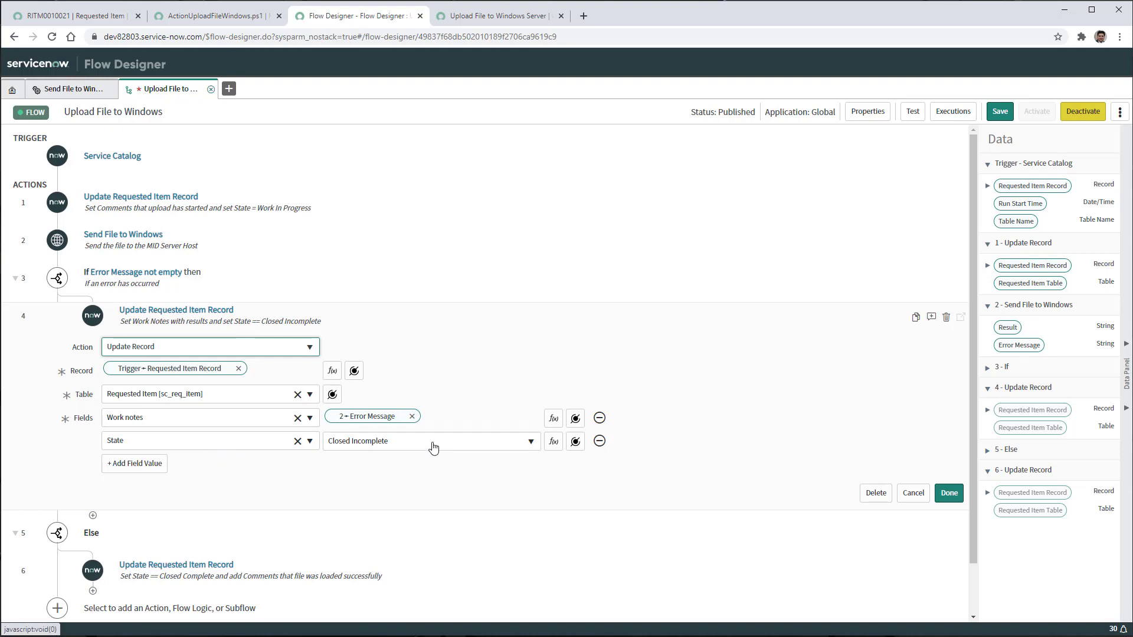
mouse_move(650, 472)
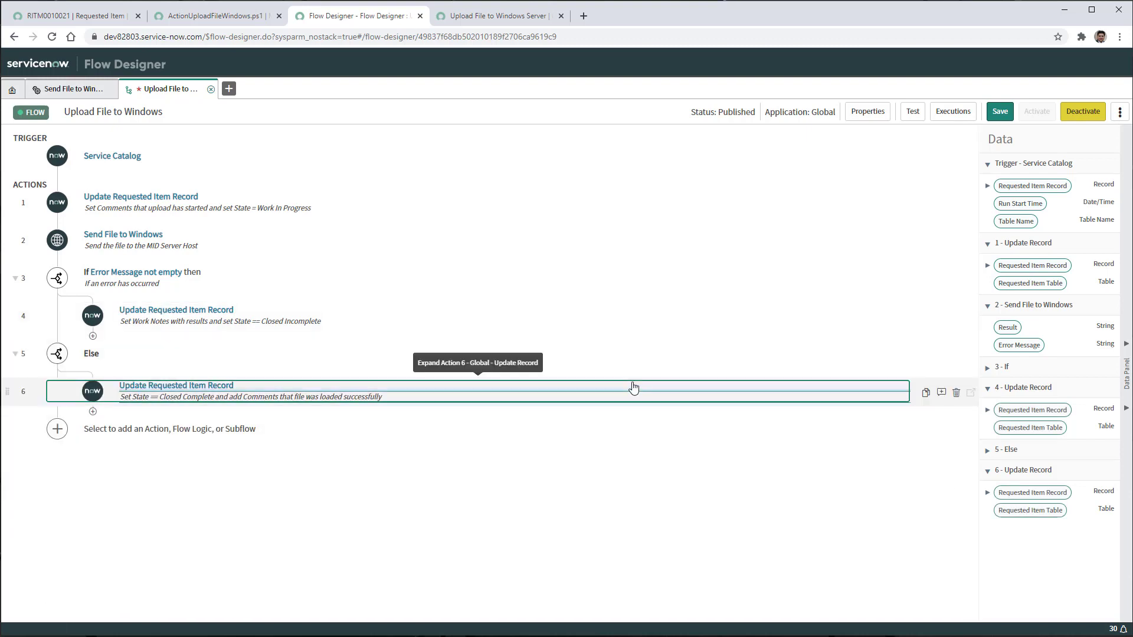
left_click(477, 391)
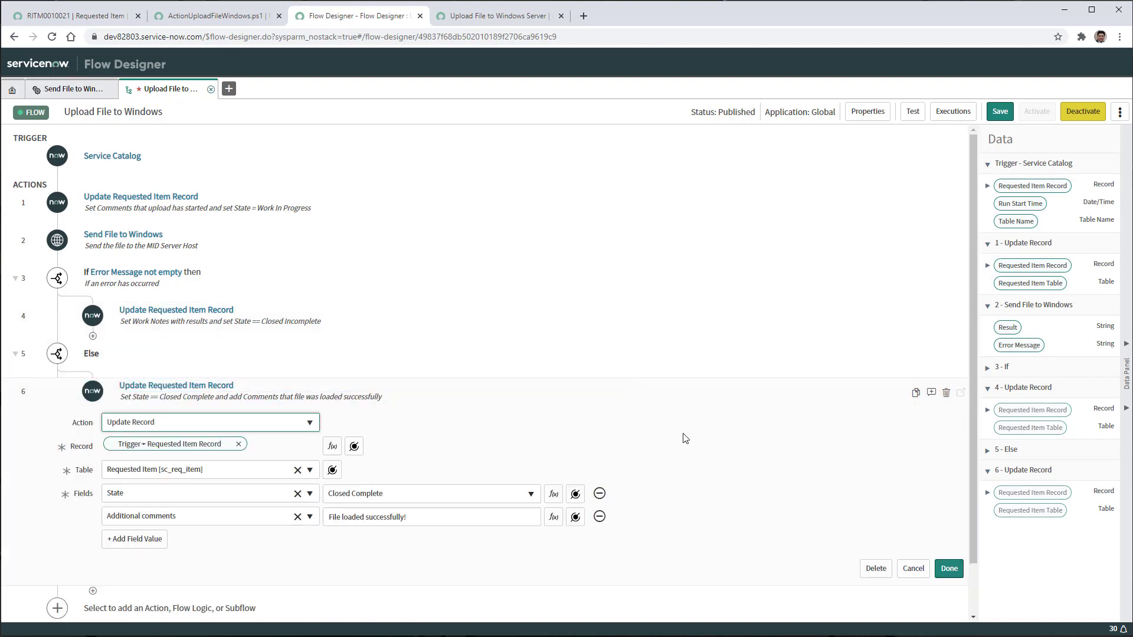
scroll("down", 3)
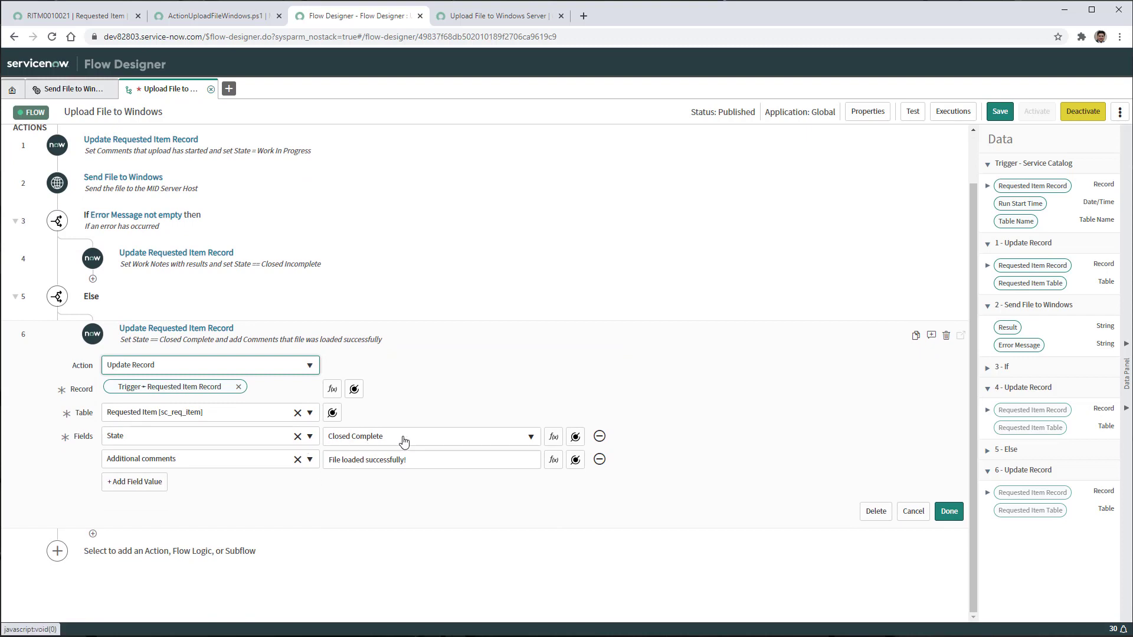
mouse_move(351, 474)
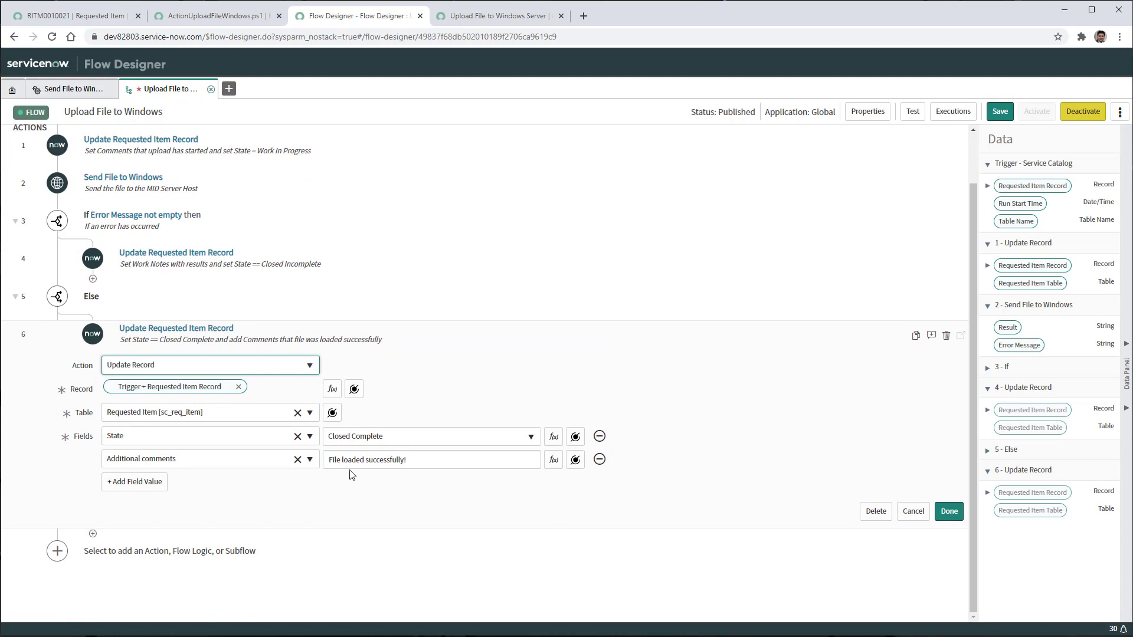